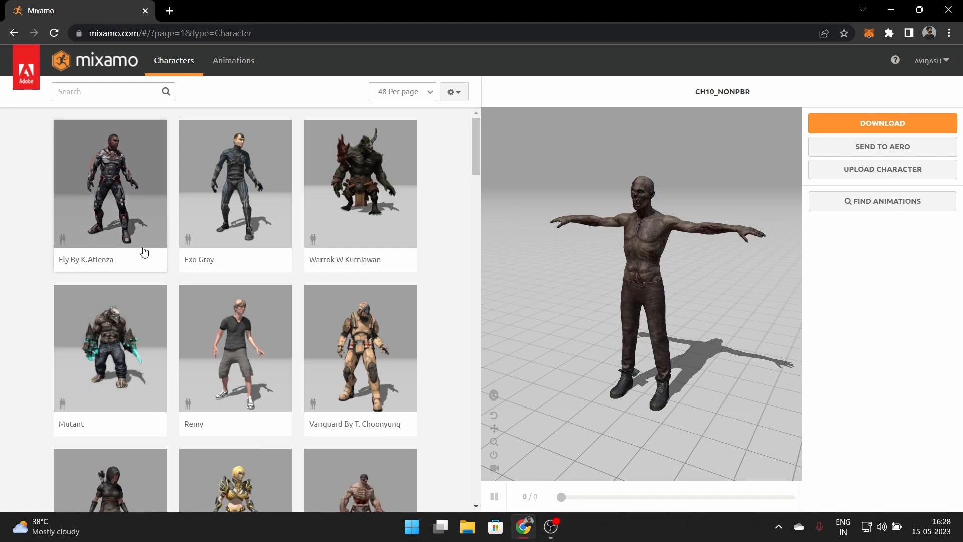
pyautogui.moveTo(373, 299)
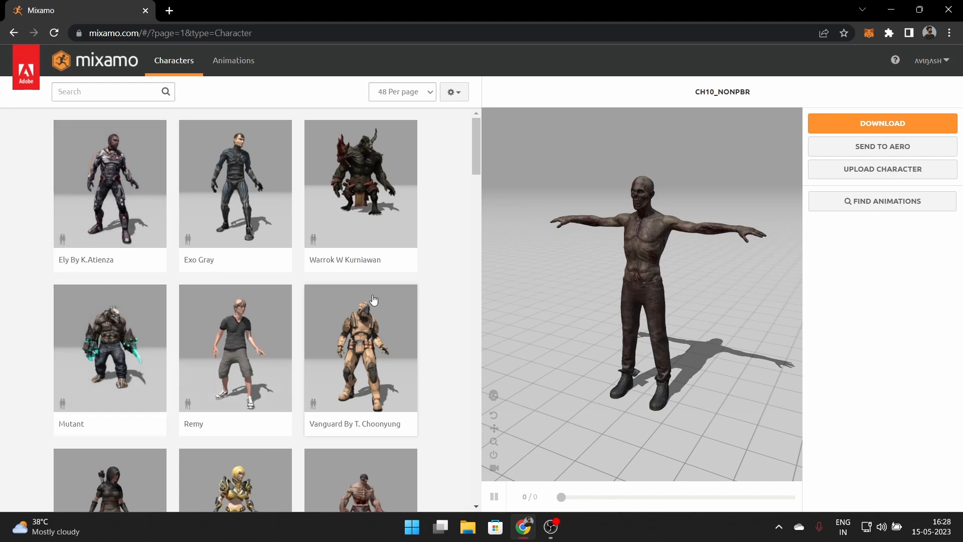
# Switch Mixamo to the Vanguard By T. Choonyung character, replacing the previous one
pyautogui.scroll(-3)
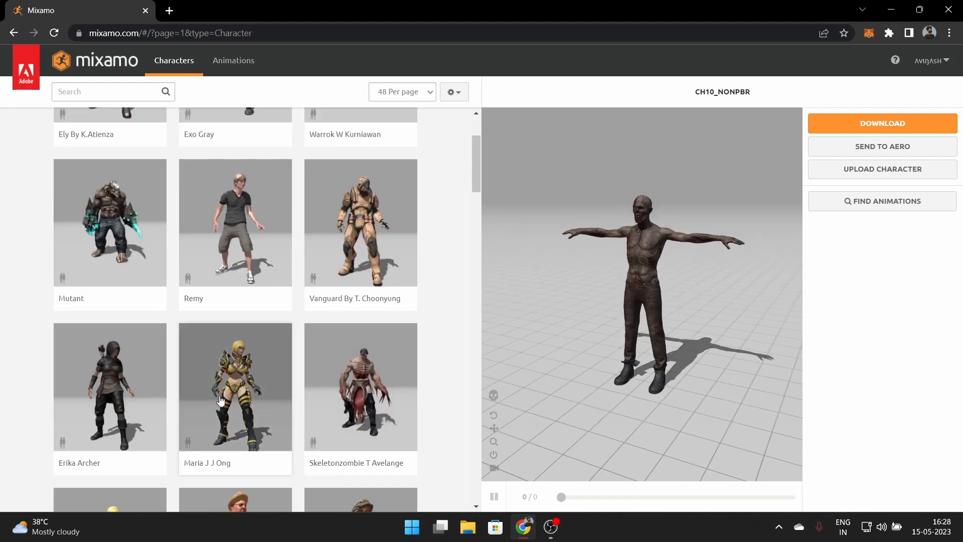
pyautogui.scroll(3)
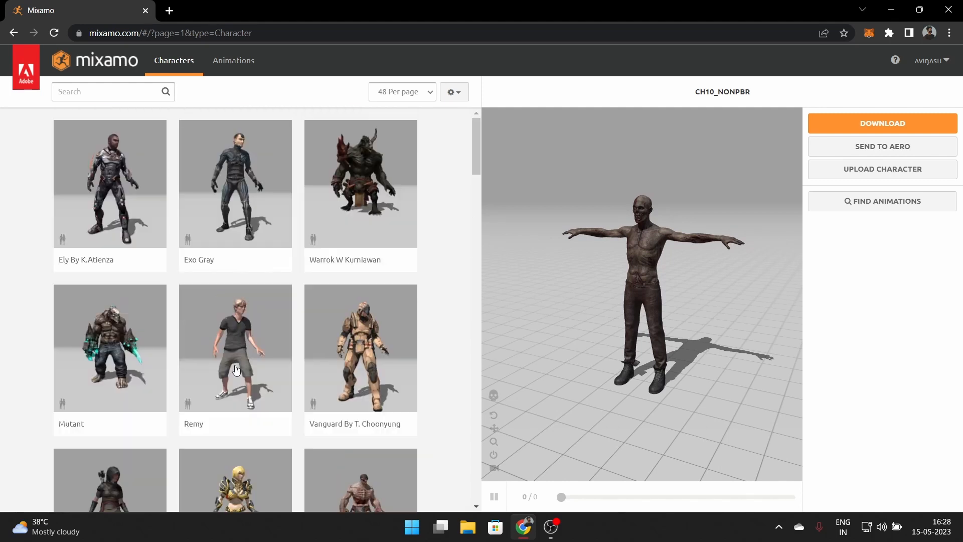
pyautogui.click(234, 348)
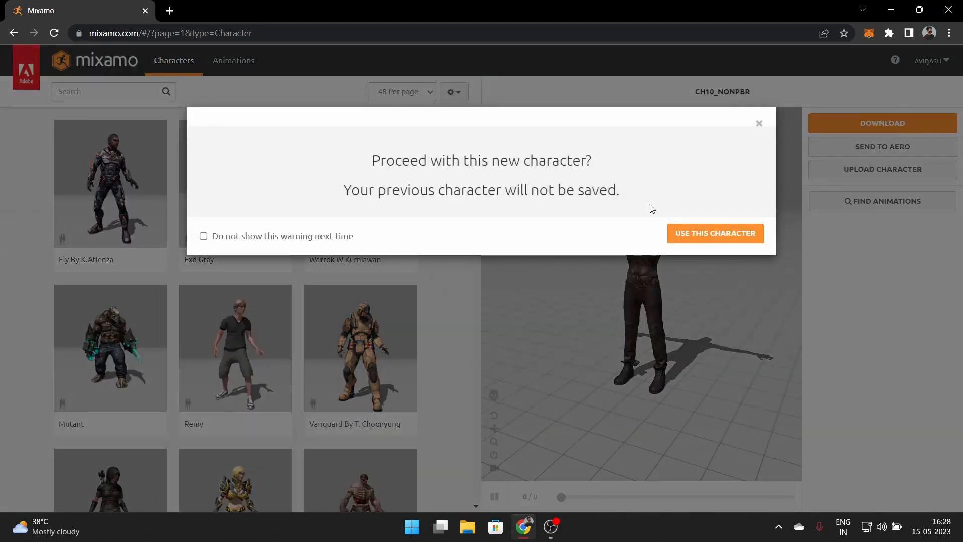
pyautogui.click(714, 233)
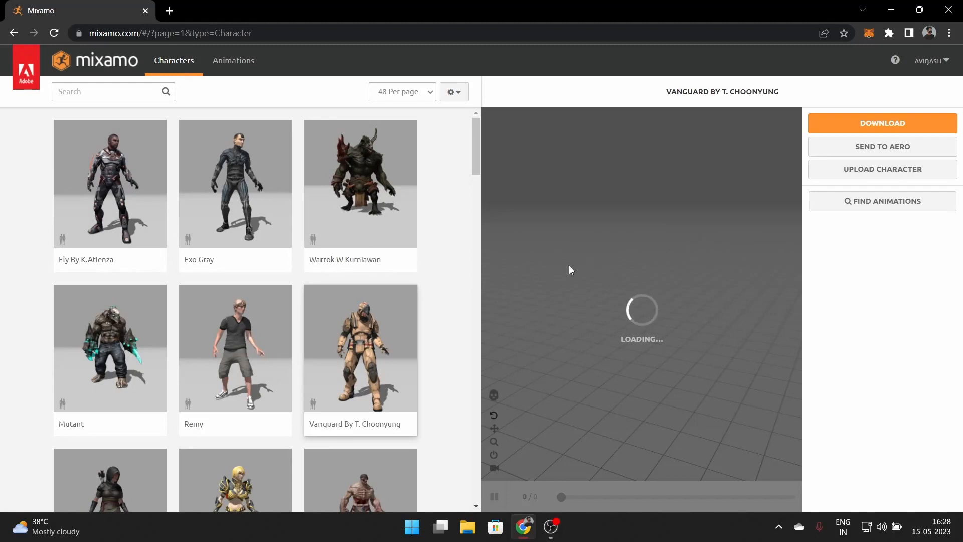
# Download the Vanguard character as an FBX Binary file in T-pose
pyautogui.click(882, 122)
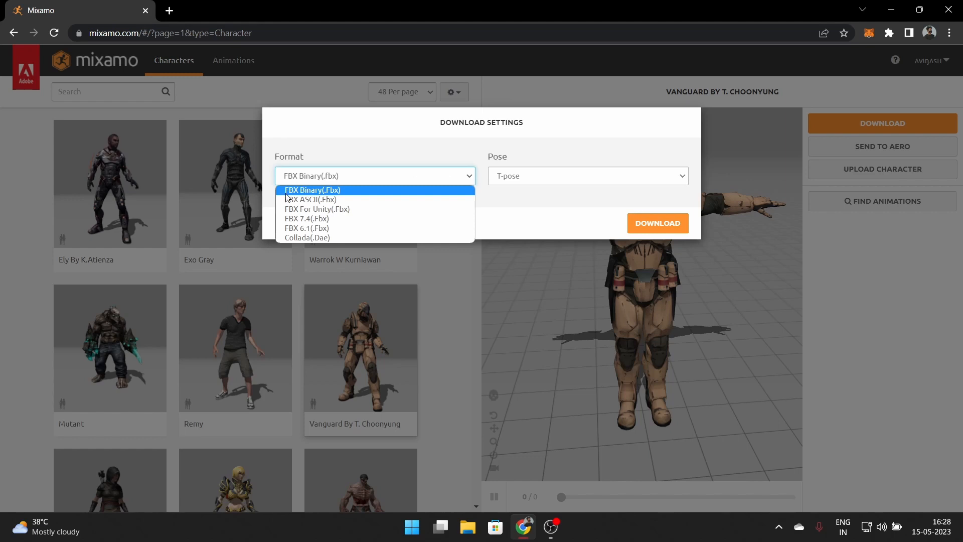
pyautogui.moveTo(344, 197)
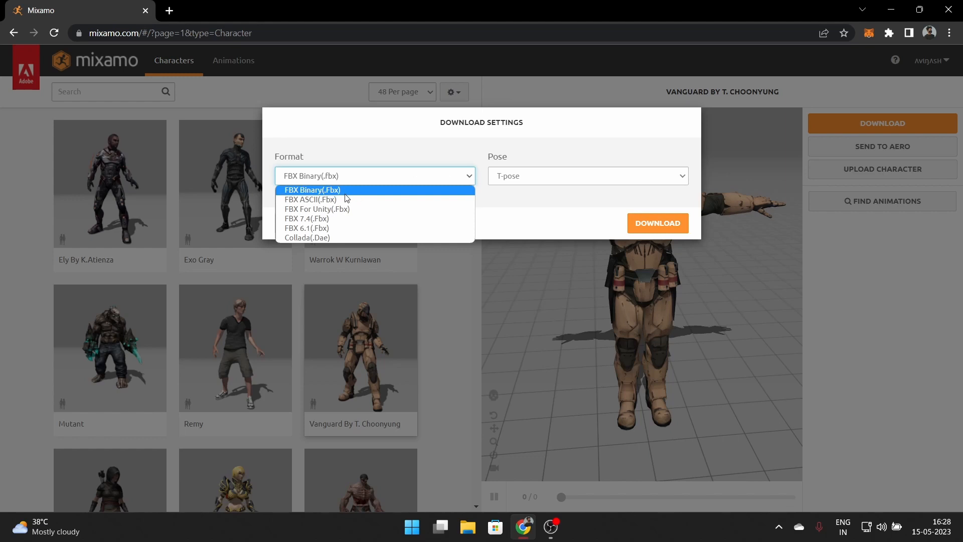
pyautogui.click(311, 189)
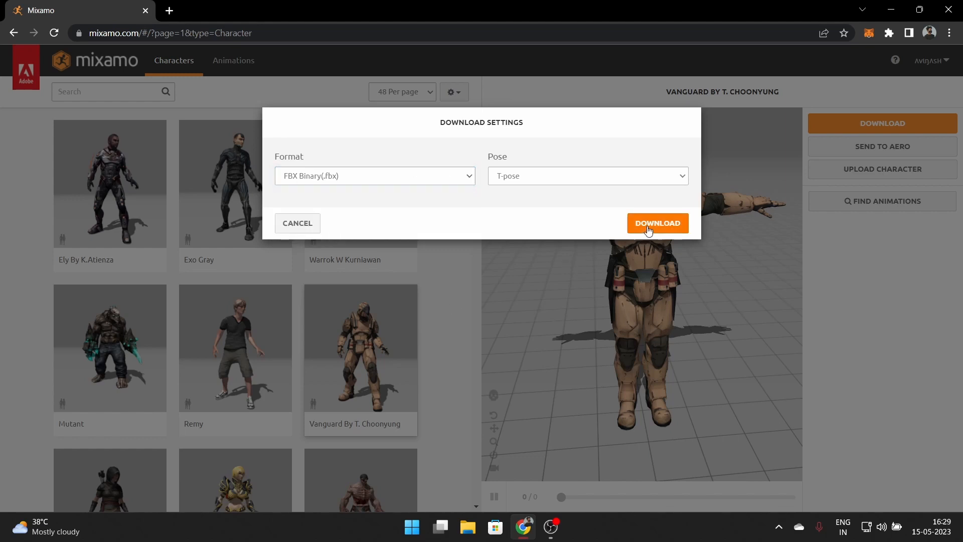
pyautogui.click(656, 223)
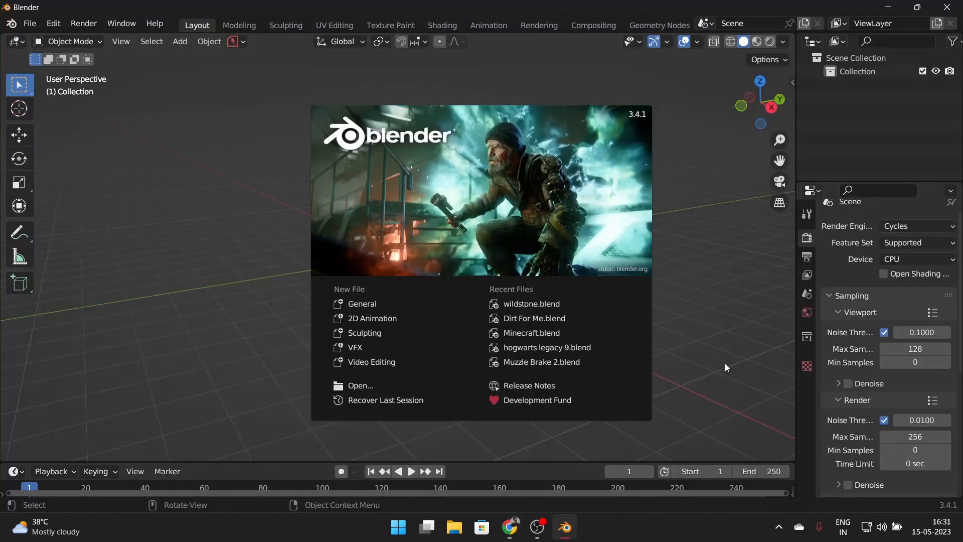
# Import Vanguard By T. Choonyung.fbx into the empty Blender scene
pyautogui.click(28, 23)
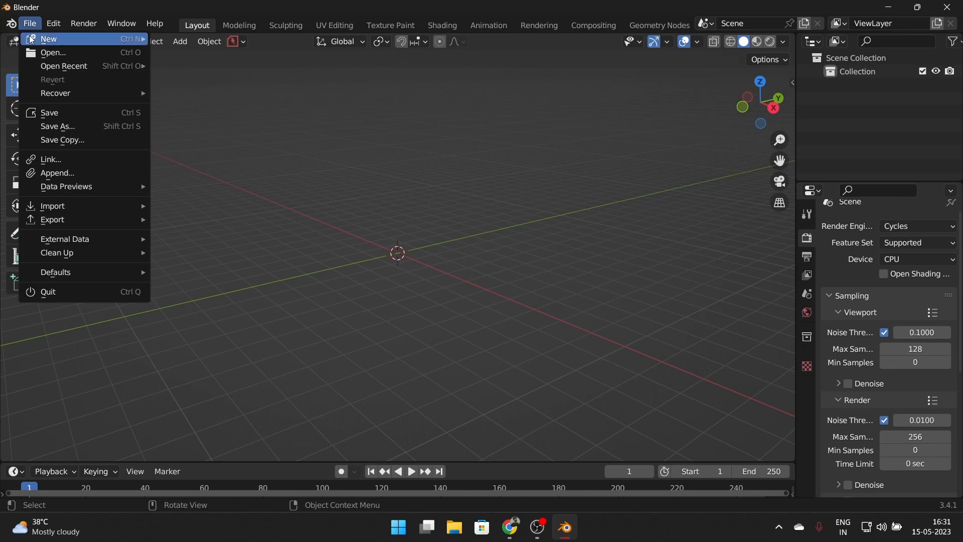
pyautogui.moveTo(52, 206)
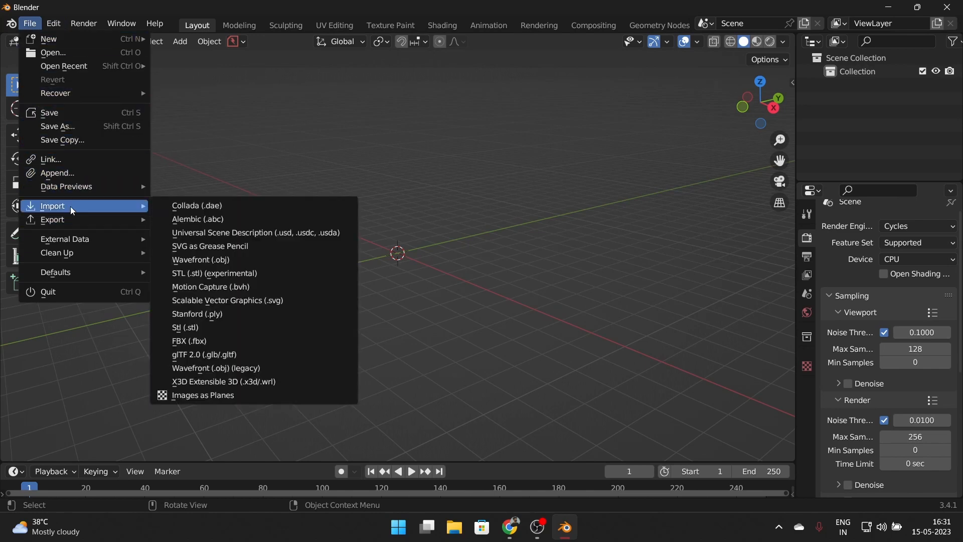
pyautogui.moveTo(278, 344)
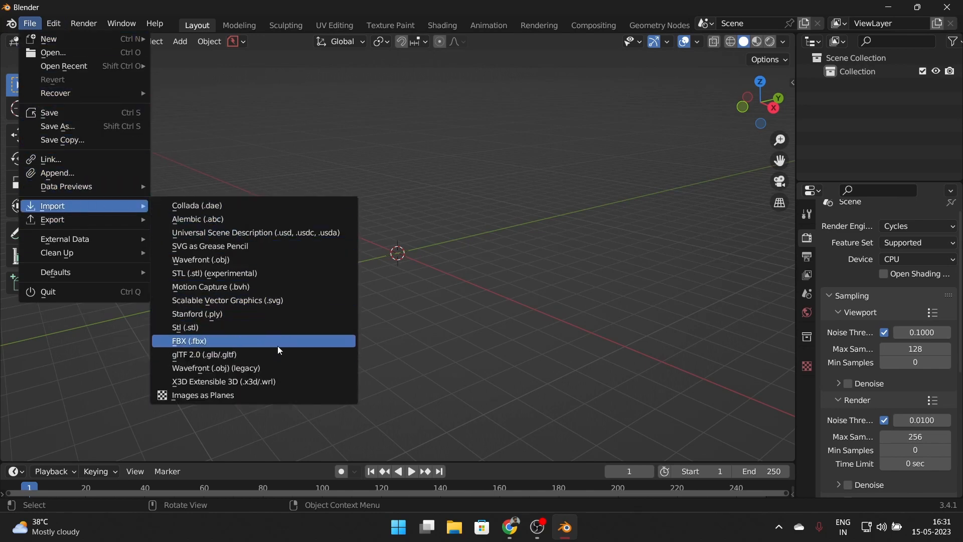
pyautogui.click(190, 341)
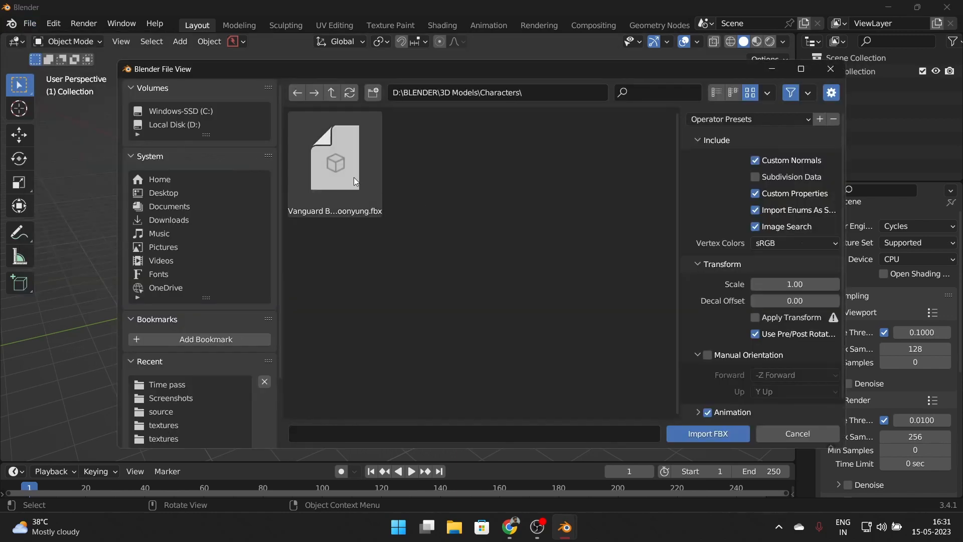
pyautogui.click(335, 156)
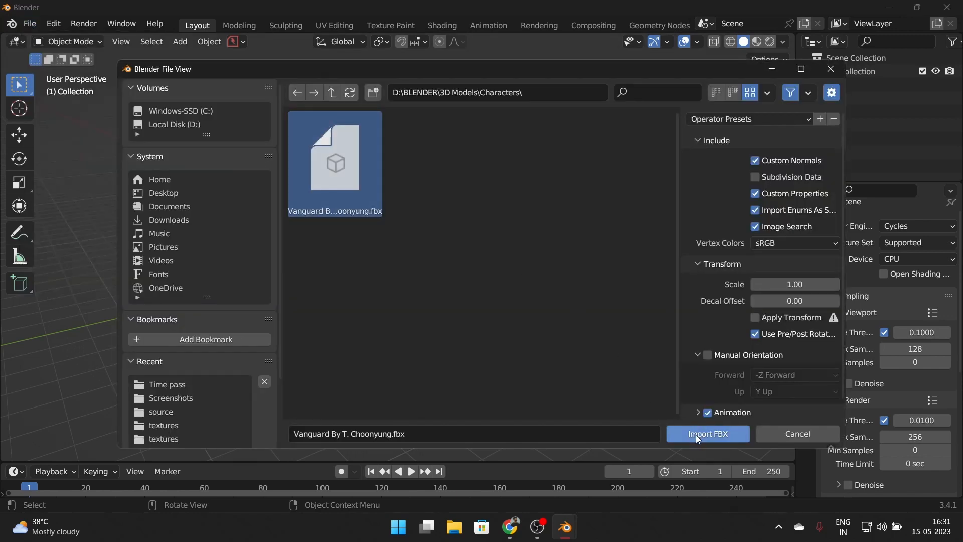
pyautogui.click(707, 433)
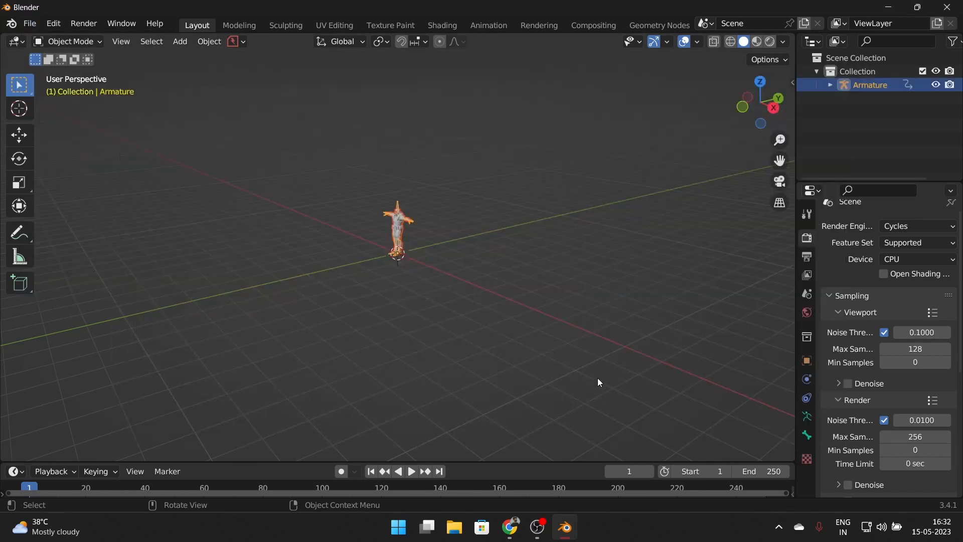
pyautogui.moveTo(422, 296)
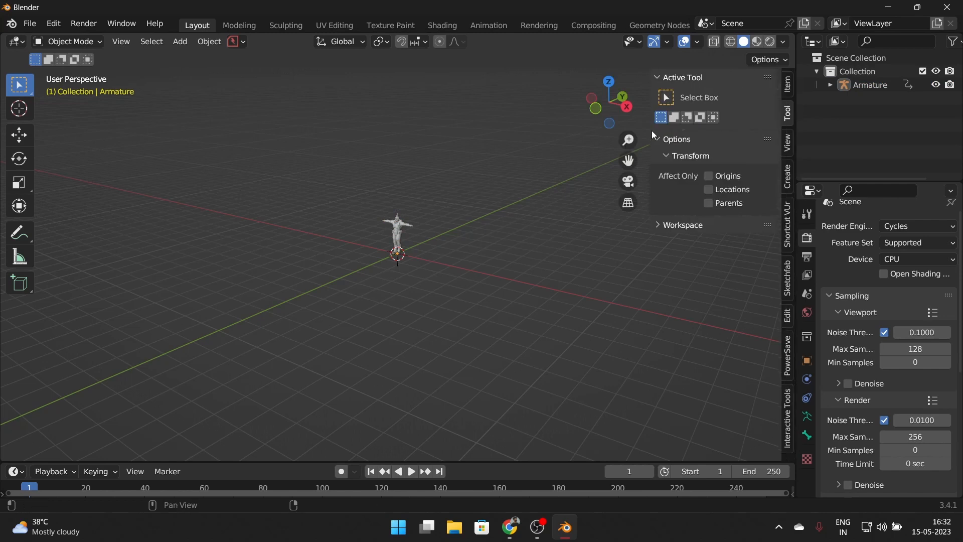
pyautogui.moveTo(792, 375)
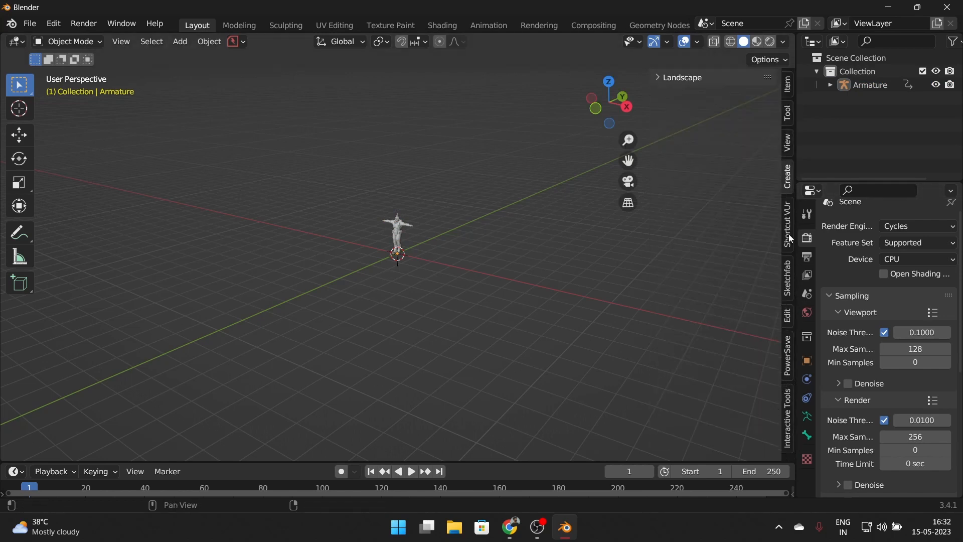
pyautogui.click(786, 228)
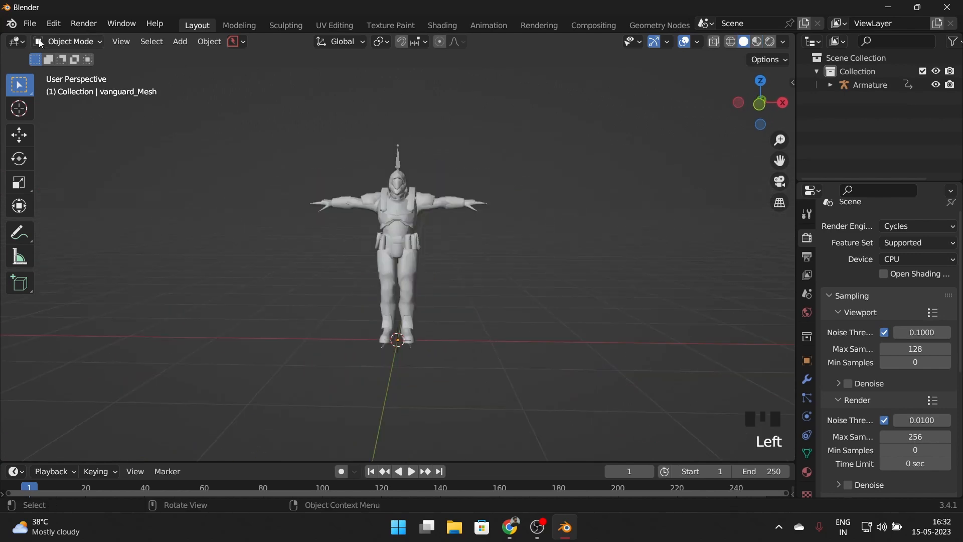
pyautogui.click(52, 23)
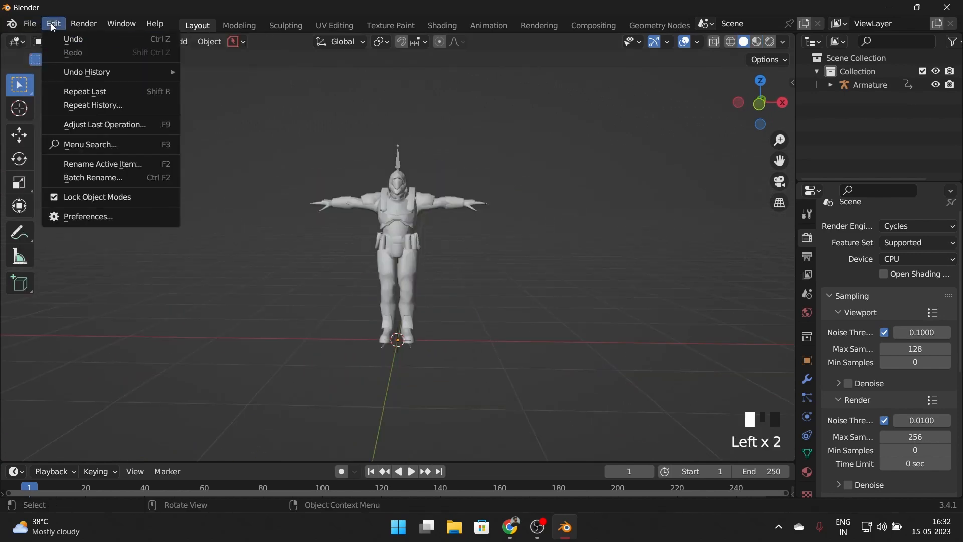
pyautogui.click(87, 217)
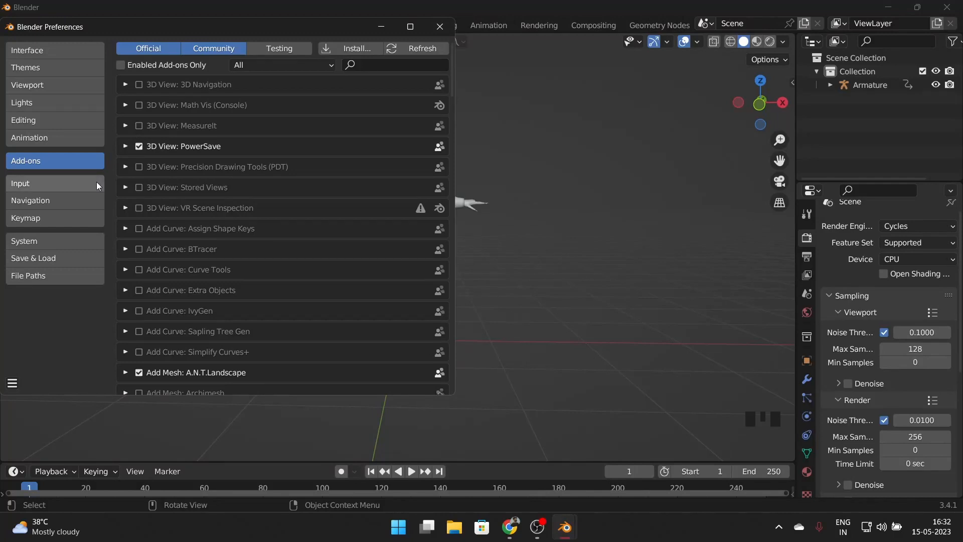
pyautogui.write('land')
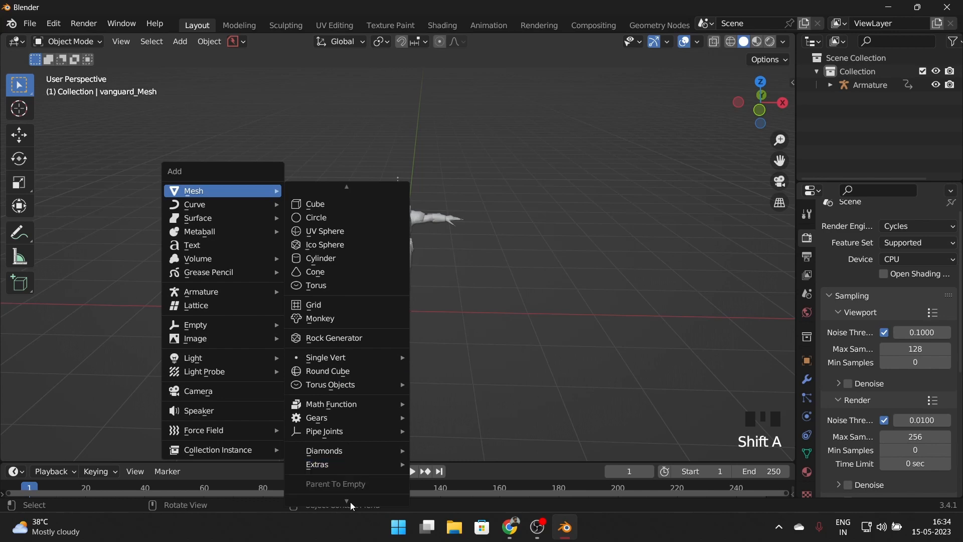
pyautogui.moveTo(332, 496)
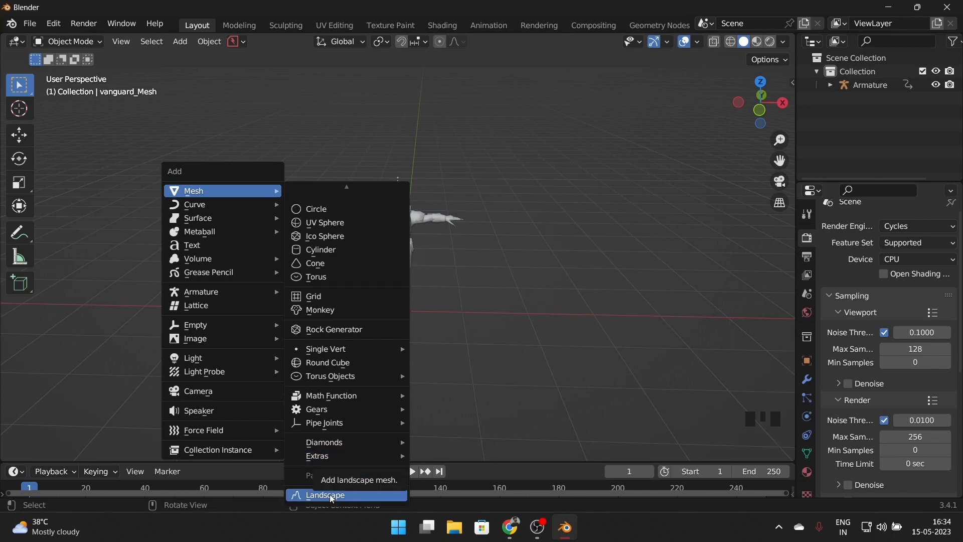
# Add a Landscape mesh under the character and browse its terrain presets for canyon
pyautogui.click(325, 494)
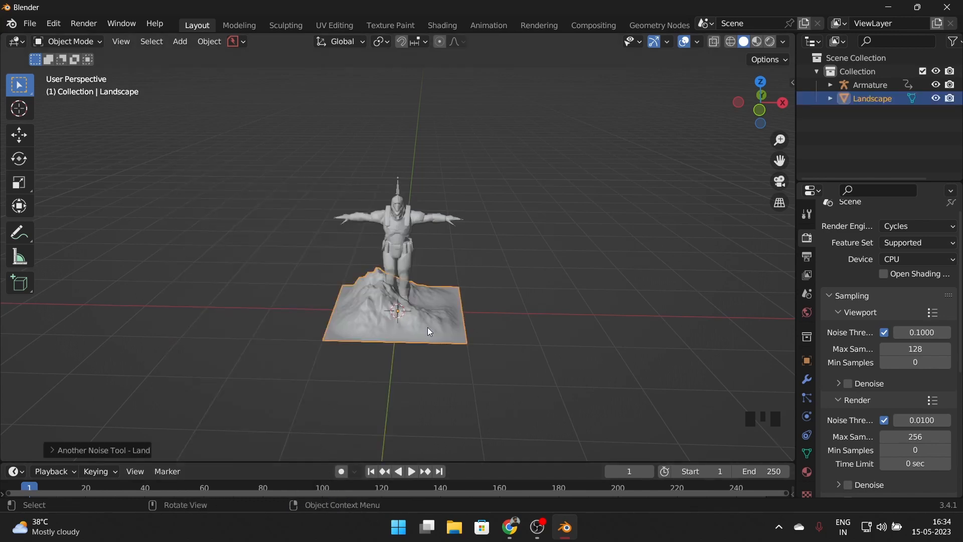
pyautogui.click(100, 449)
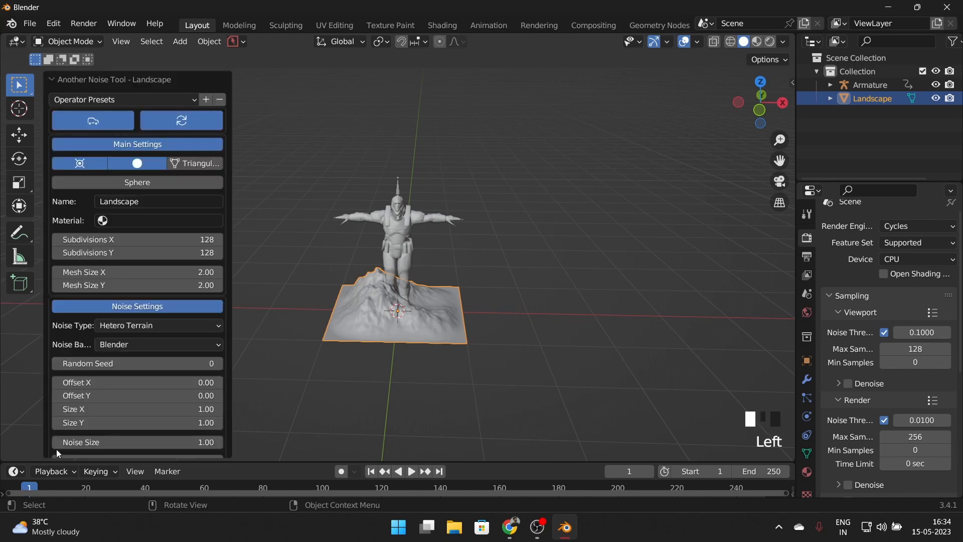
pyautogui.click(123, 99)
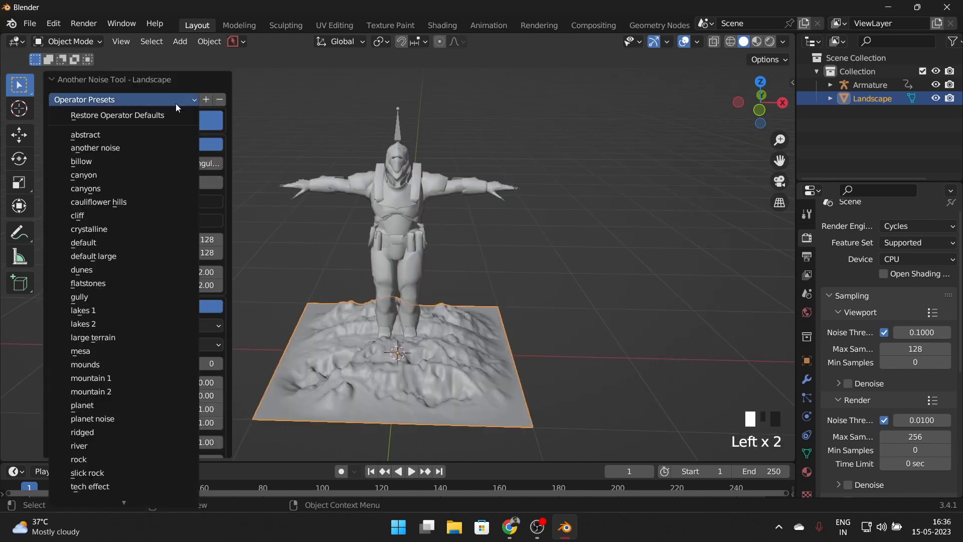
pyautogui.moveTo(83, 241)
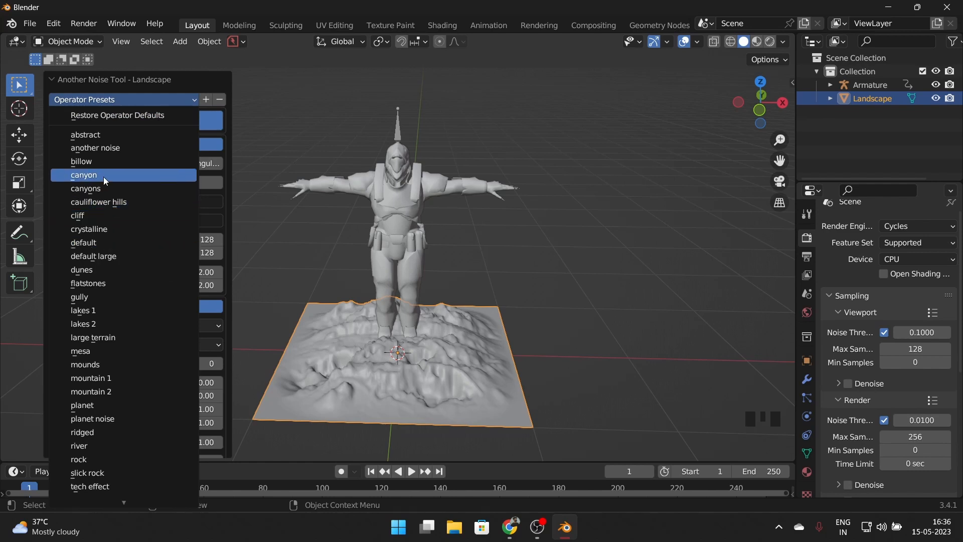
pyautogui.moveTo(107, 180)
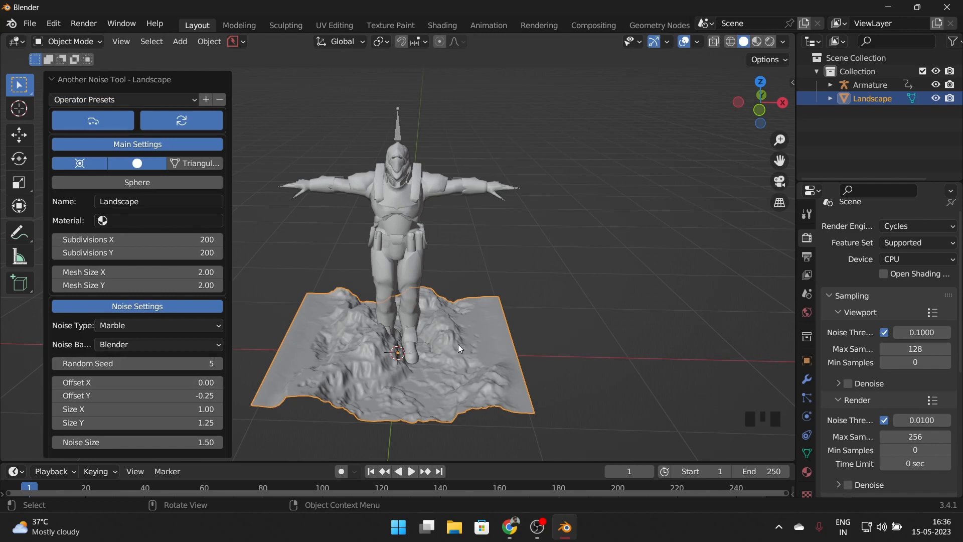
pyautogui.moveTo(541, 280)
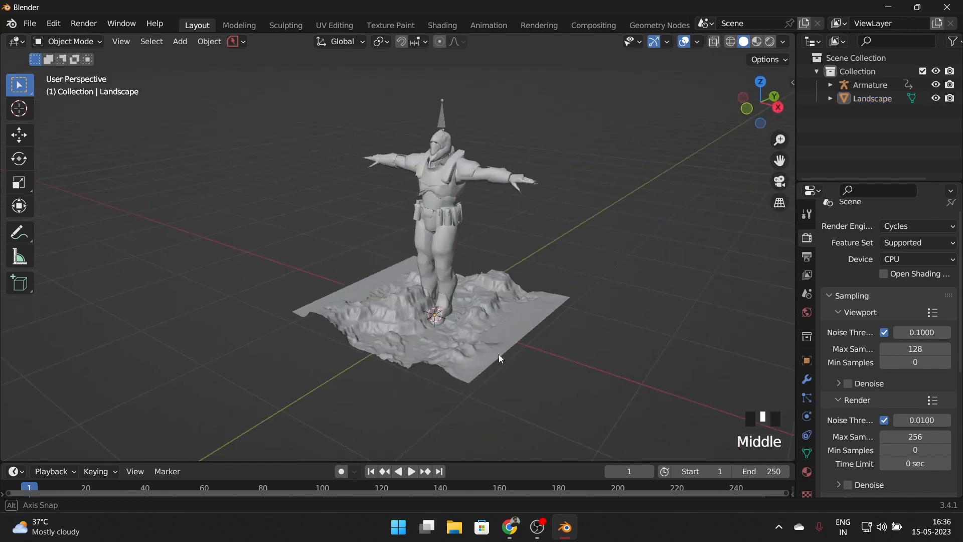
# Scale the Landscape up by a factor of 5 so it spreads wide around the character
pyautogui.scroll(-3)
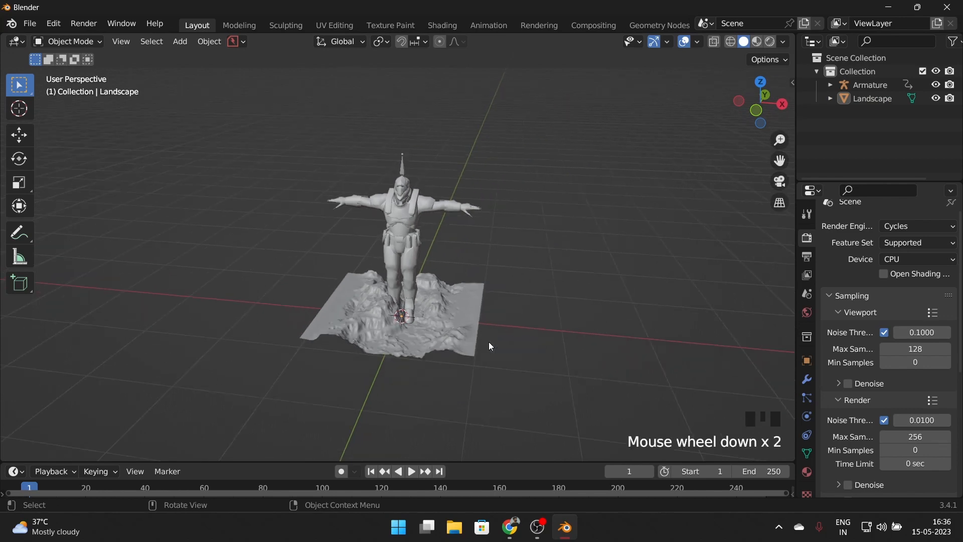
pyautogui.scroll(-3)
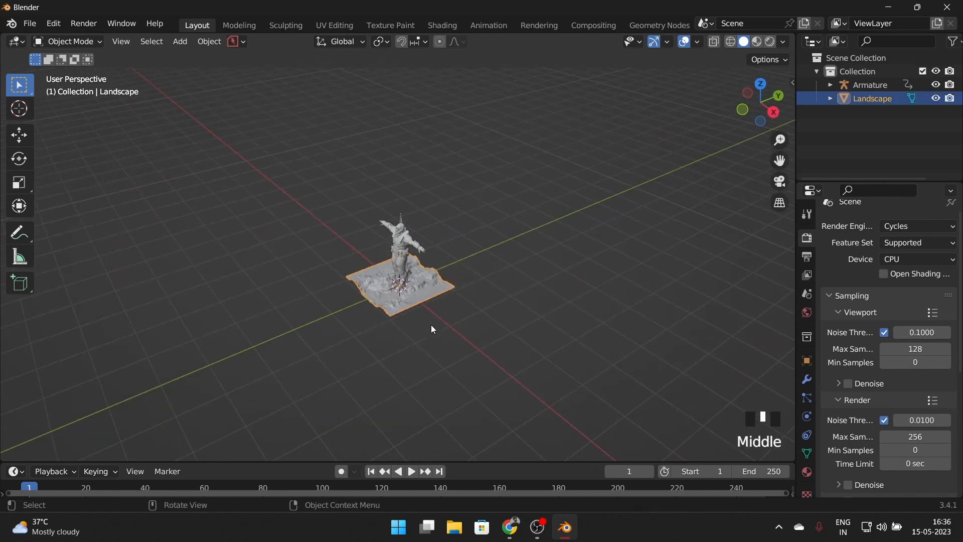
pyautogui.press('s')
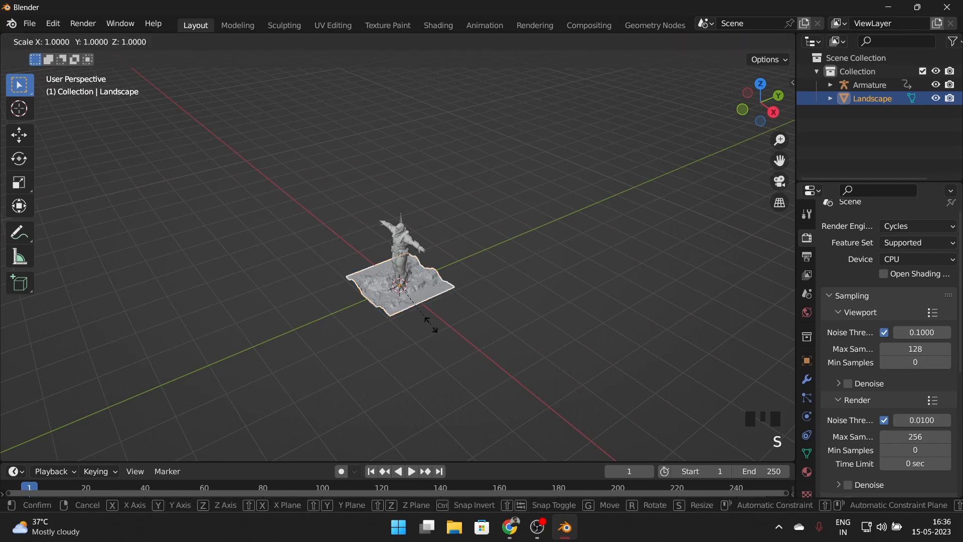
pyautogui.write('5.000')
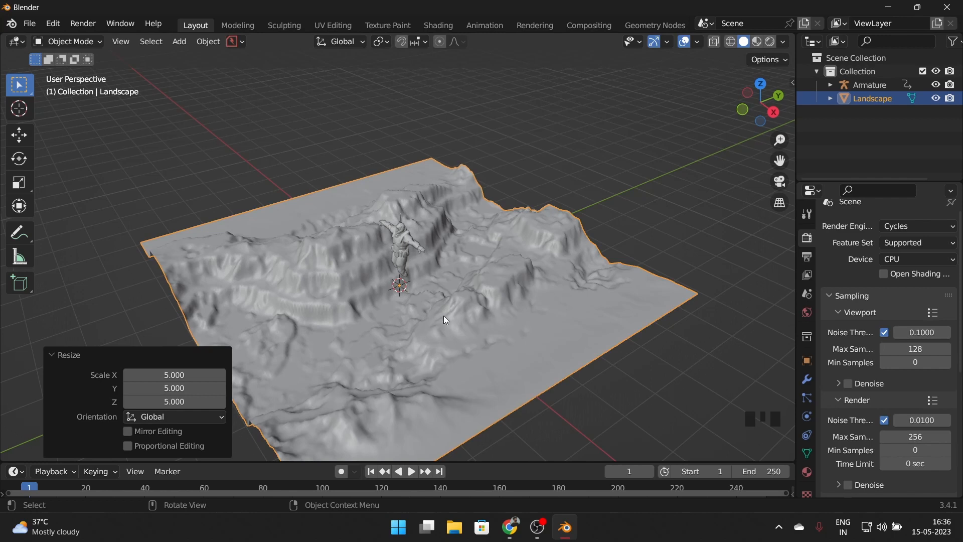
pyautogui.scroll(3)
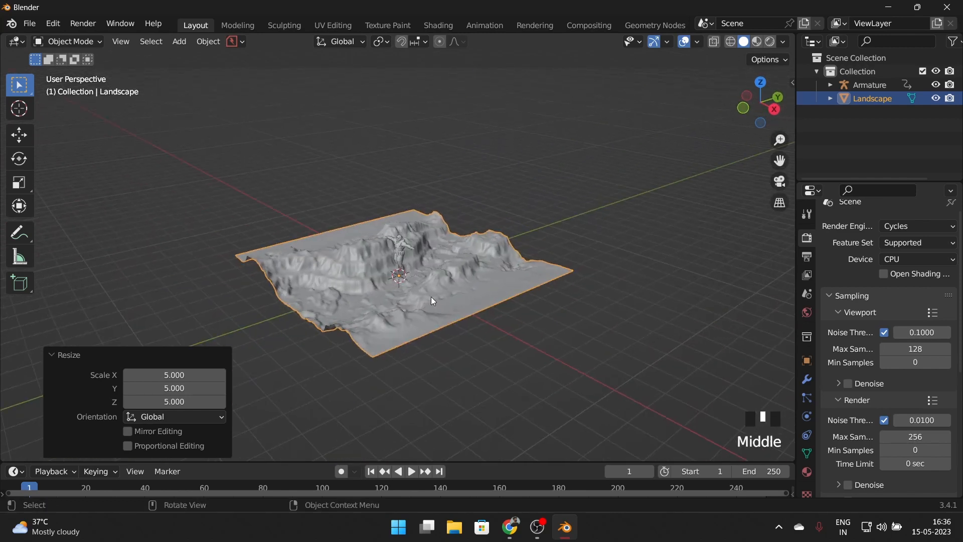
pyautogui.press('s')
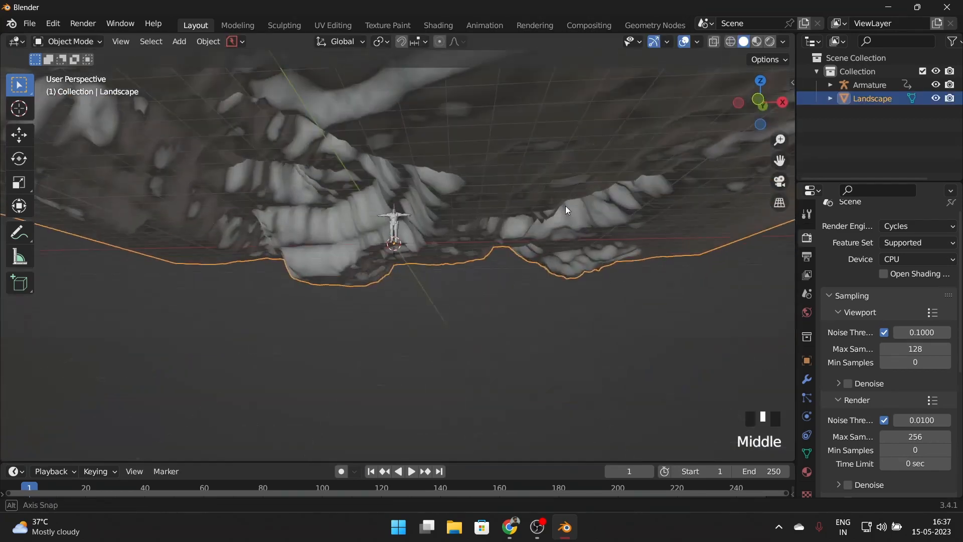
pyautogui.scroll(3)
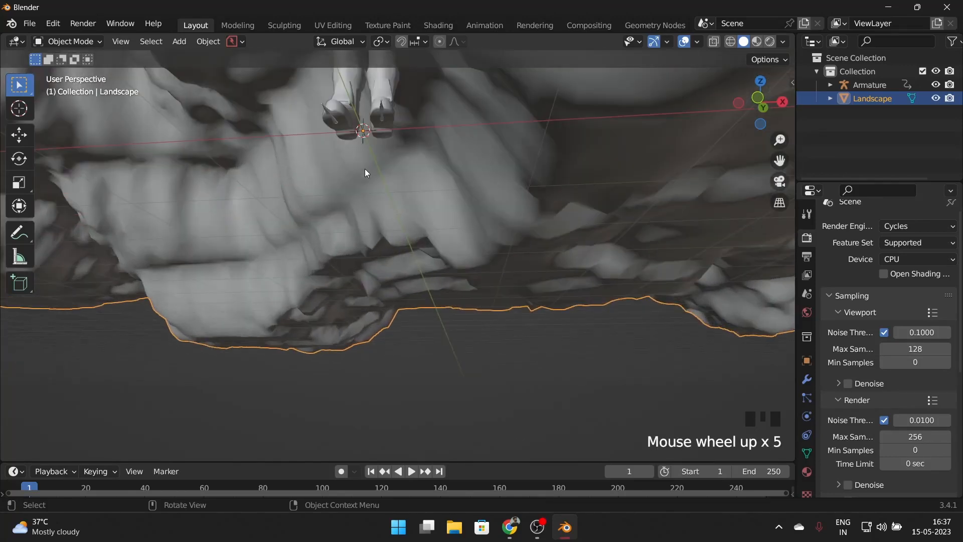
pyautogui.scroll(-3)
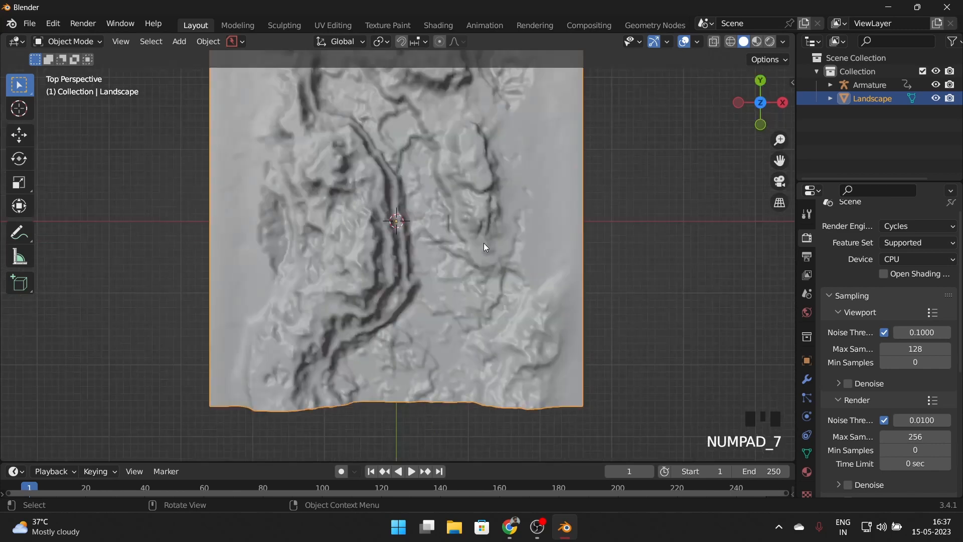
# Move the landscape sideways so the character stands in the canyon valley
pyautogui.press('g')
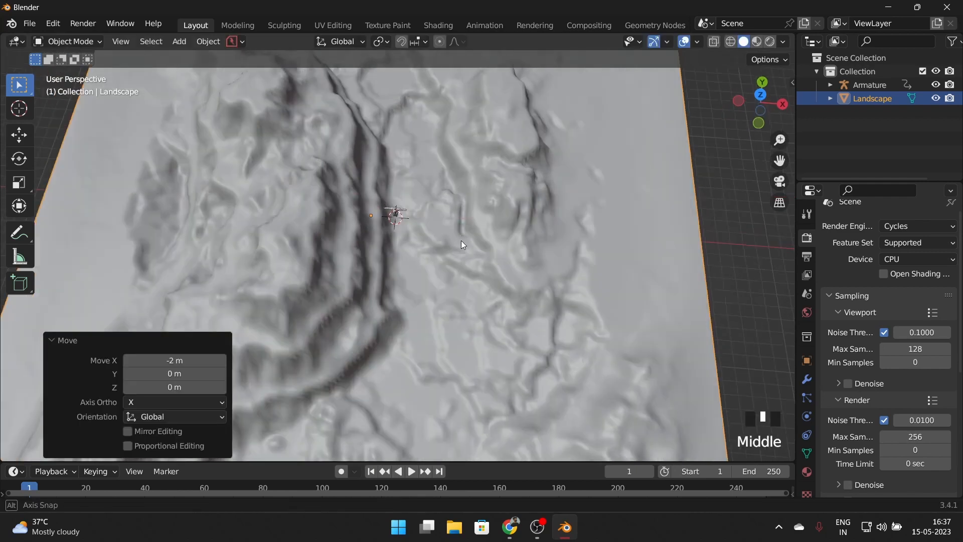
pyautogui.scroll(3)
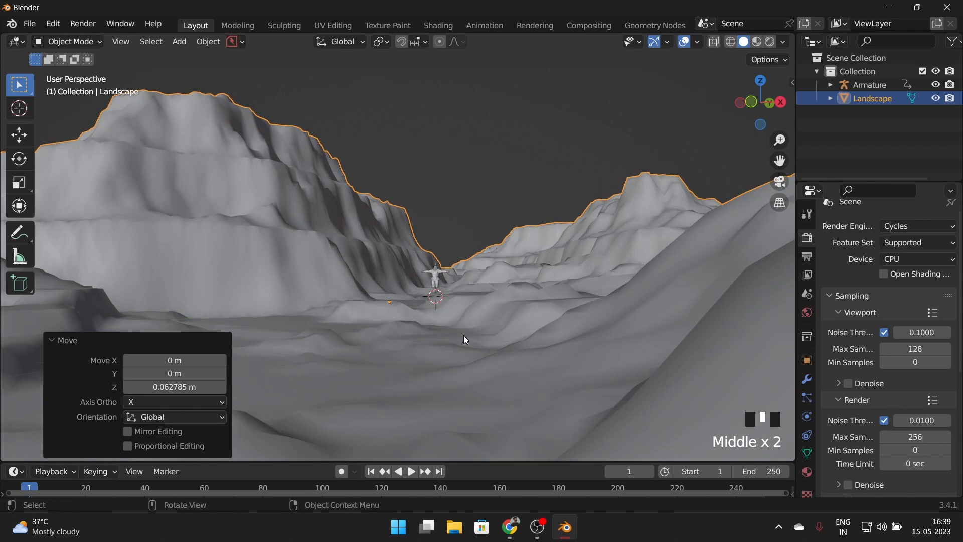
pyautogui.press('shift+a')
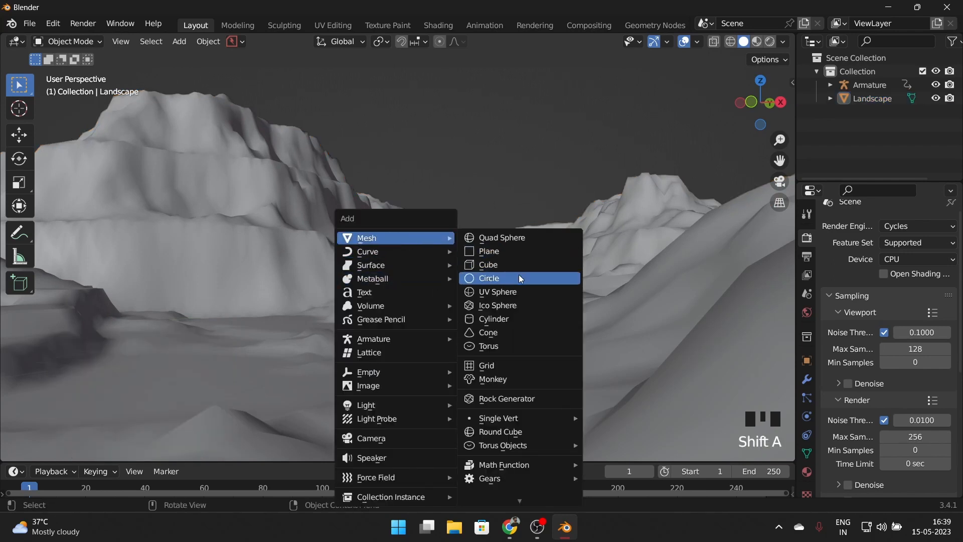
pyautogui.moveTo(371, 398)
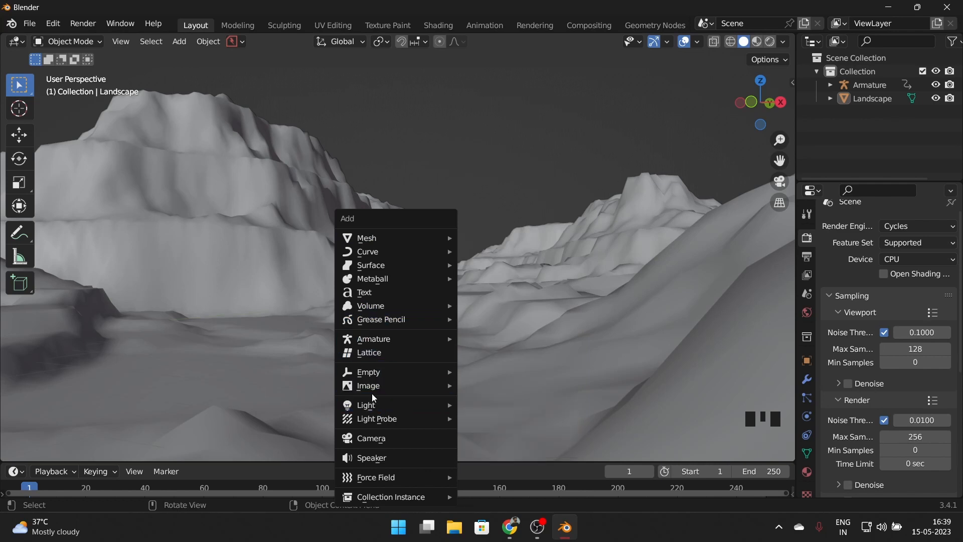
# Add a Camera object to the canyon scene
pyautogui.click(371, 439)
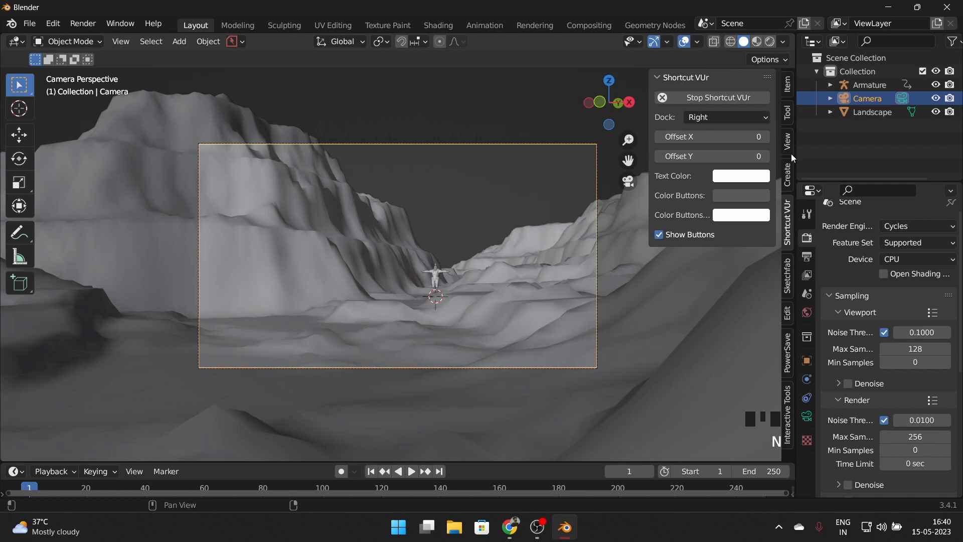
# Enable Lock Camera to View and frame the character centred between the canyon cliffs
pyautogui.click(787, 143)
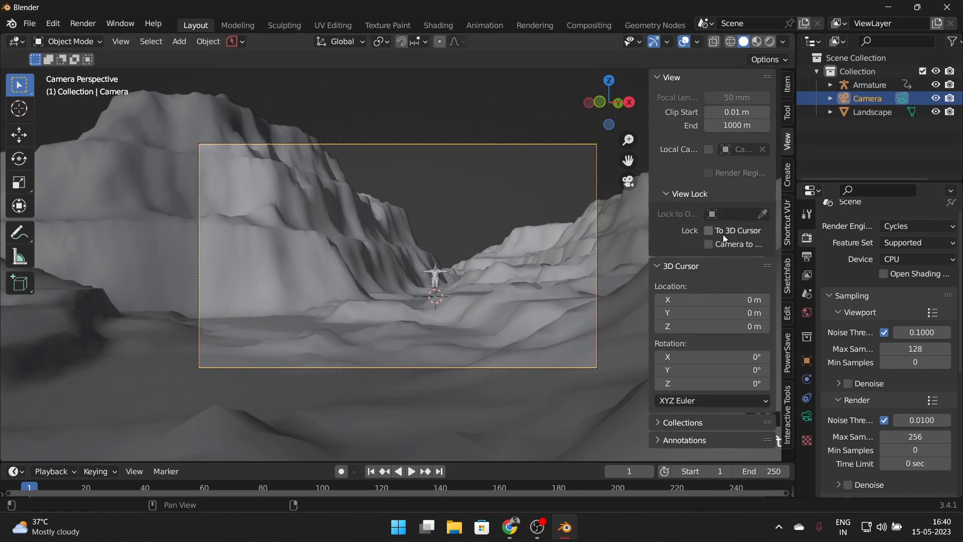
pyautogui.click(708, 244)
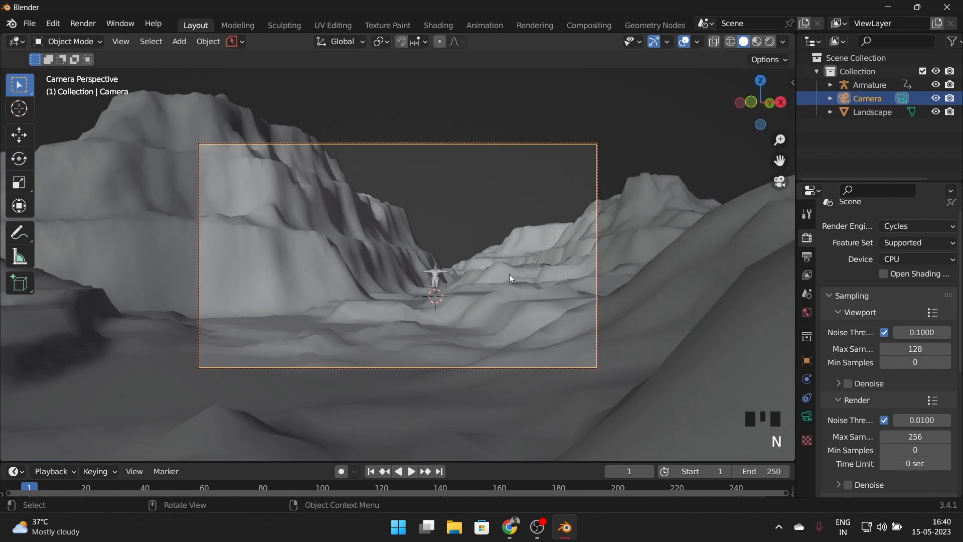
pyautogui.press('g')
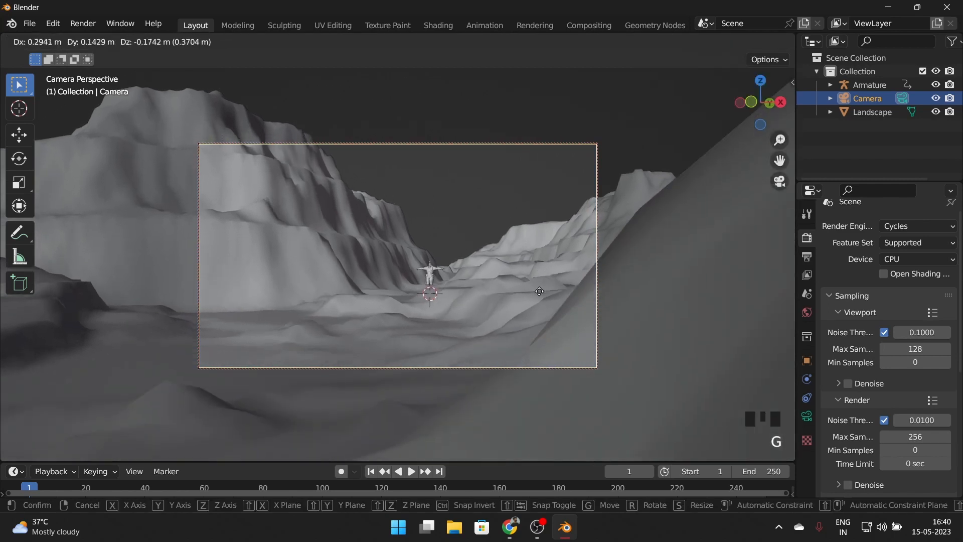
pyautogui.moveTo(495, 287)
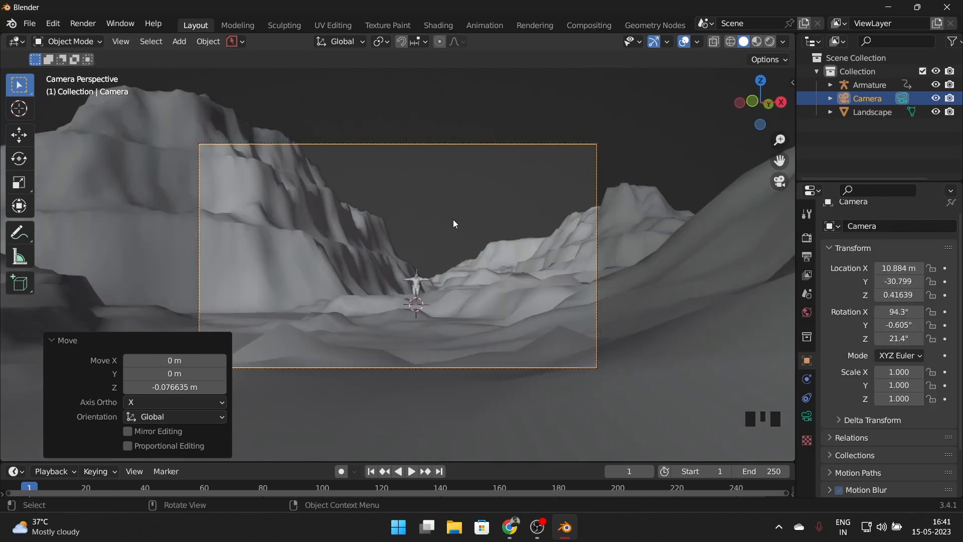
pyautogui.moveTo(444, 229)
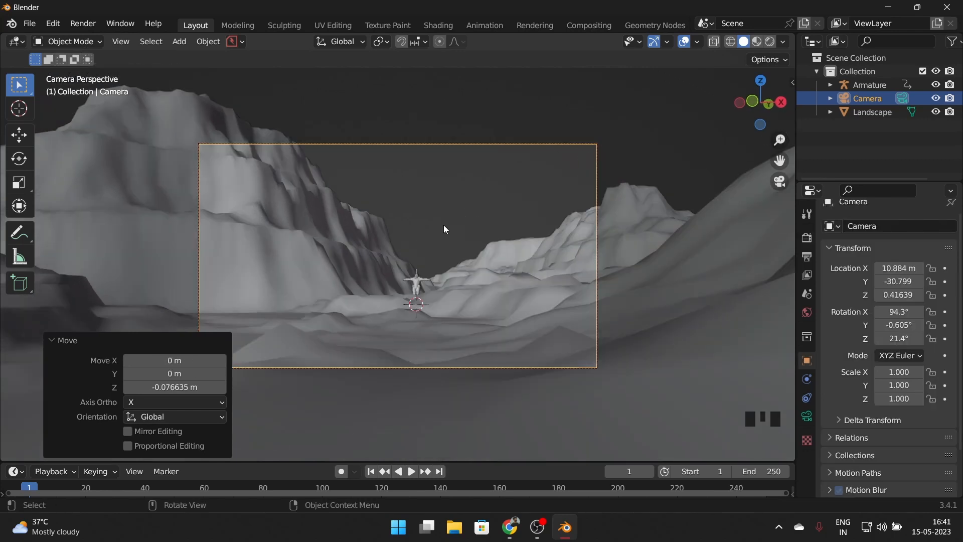
pyautogui.scroll(-3)
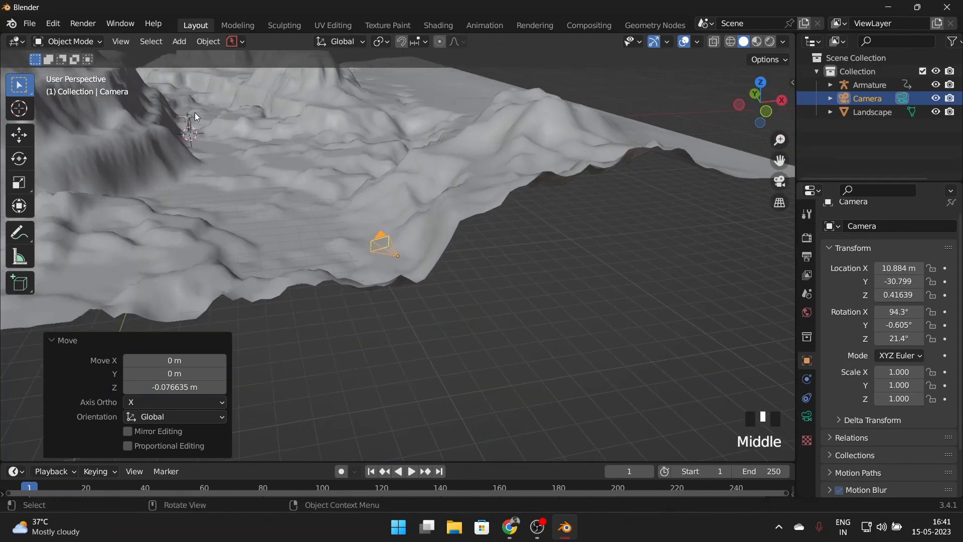
pyautogui.click(380, 243)
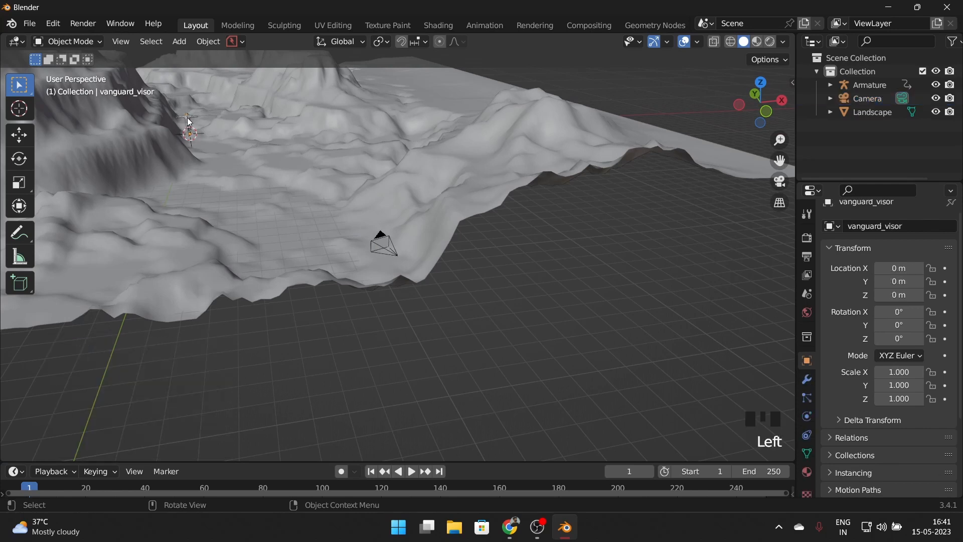
pyautogui.click(189, 126)
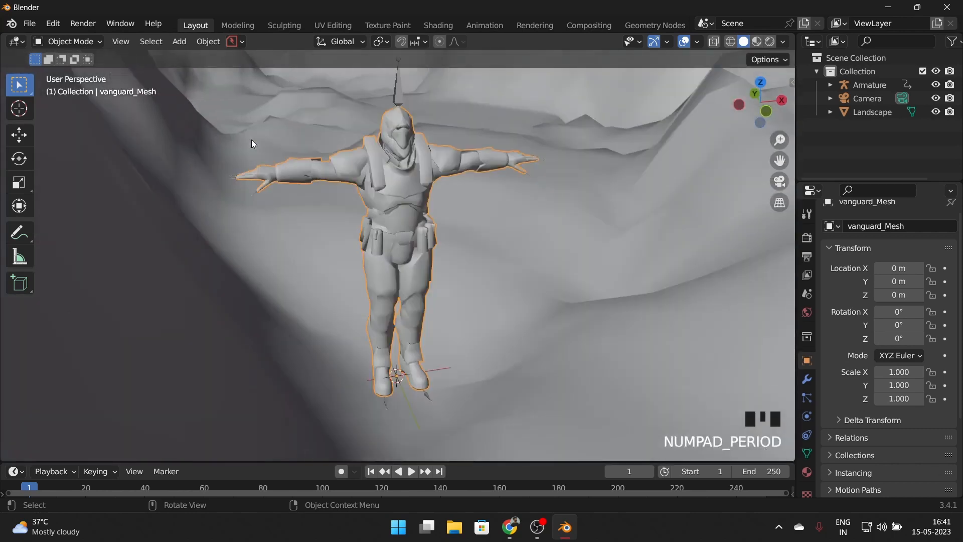
pyautogui.press('s')
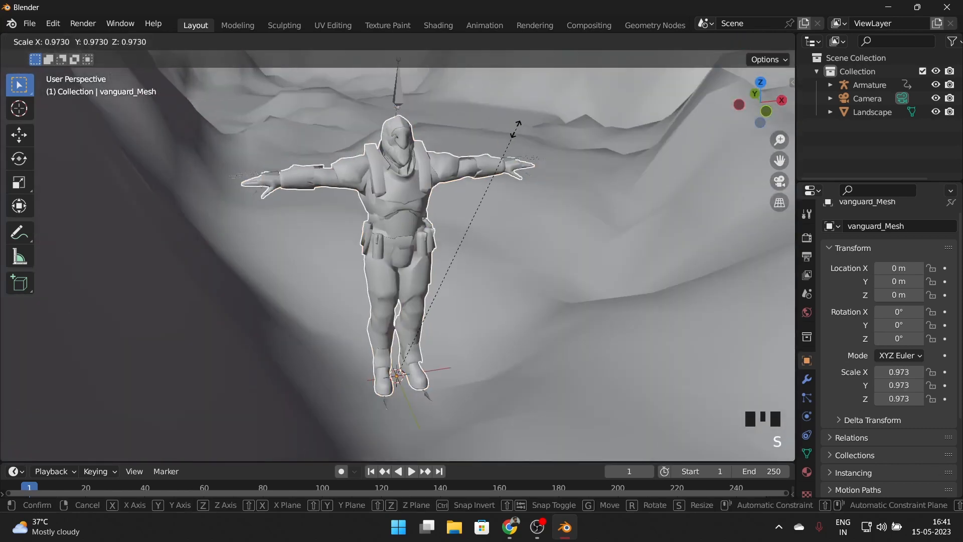
pyautogui.moveTo(457, 231)
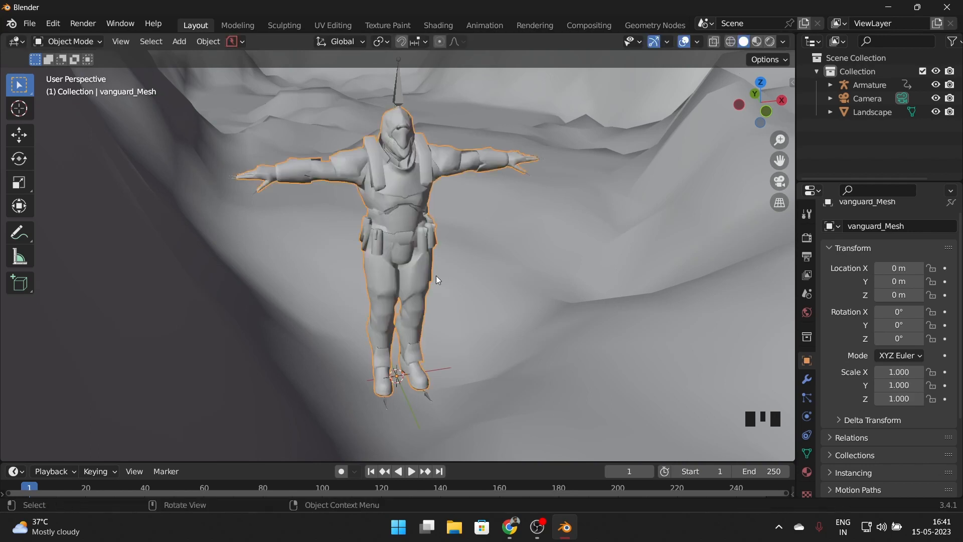
pyautogui.moveTo(443, 374)
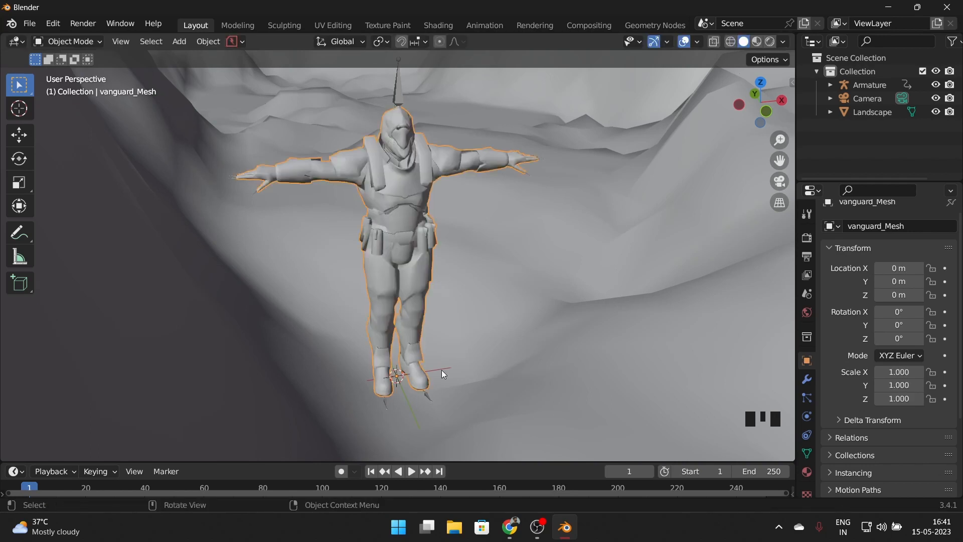
pyautogui.moveTo(428, 399)
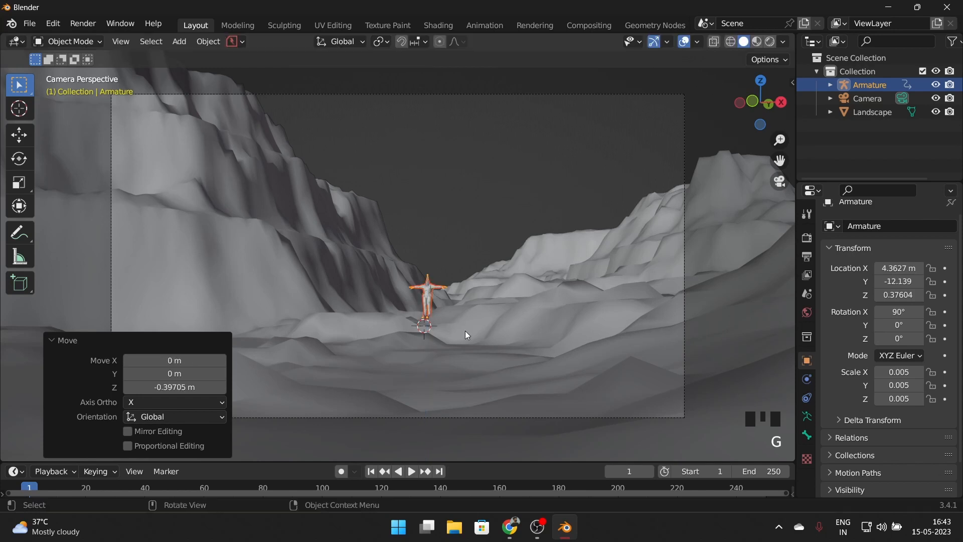
# Shift the Armature sideways and lower it until its feet rest on the canyon floor
pyautogui.press('g')
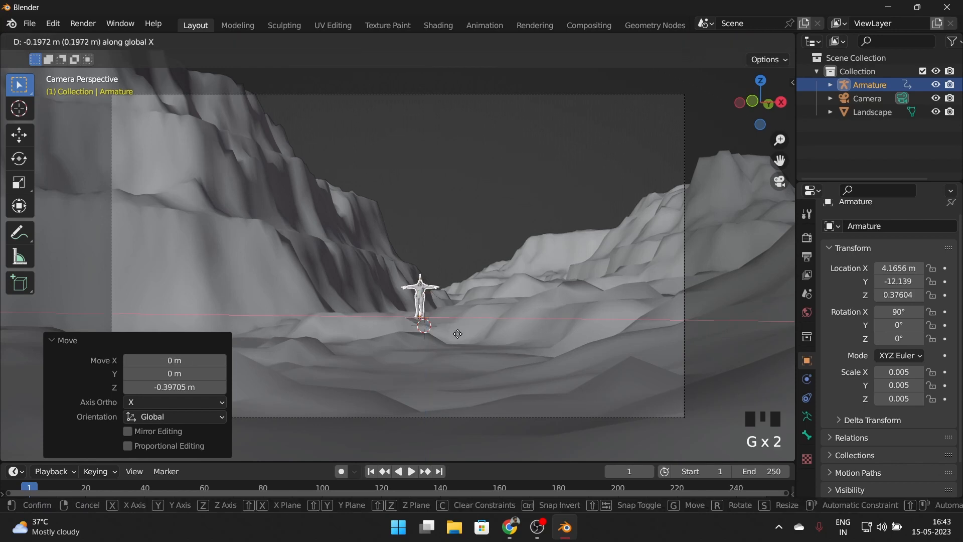
pyautogui.scroll(3)
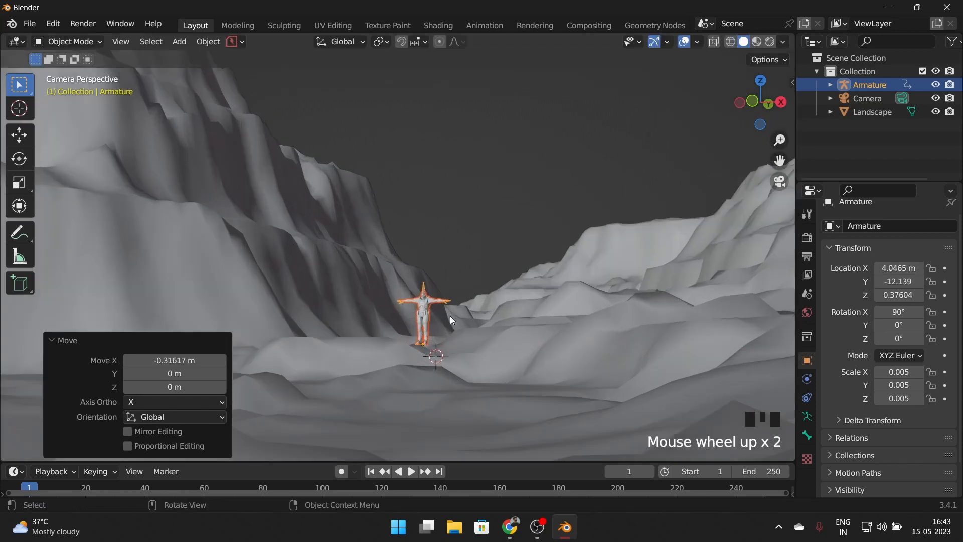
pyautogui.press('g')
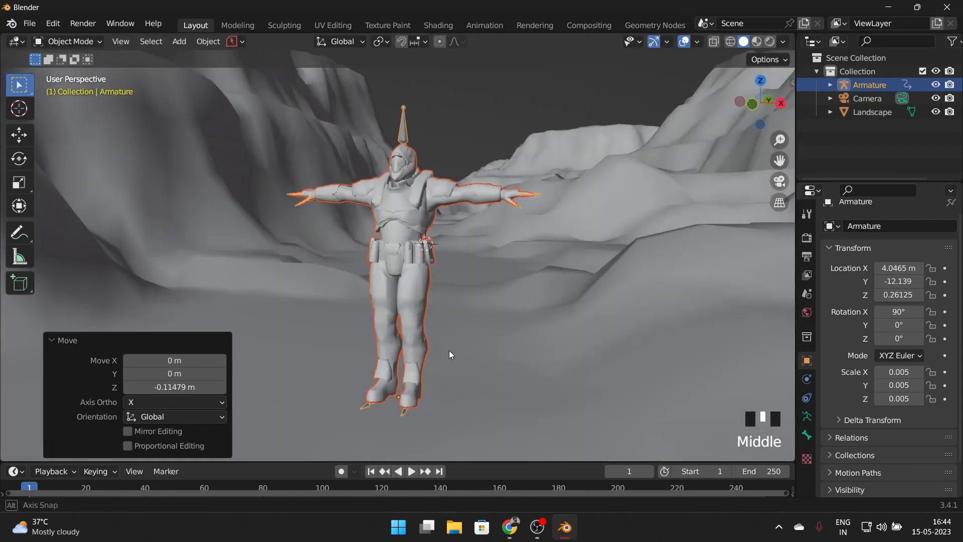
pyautogui.press('g')
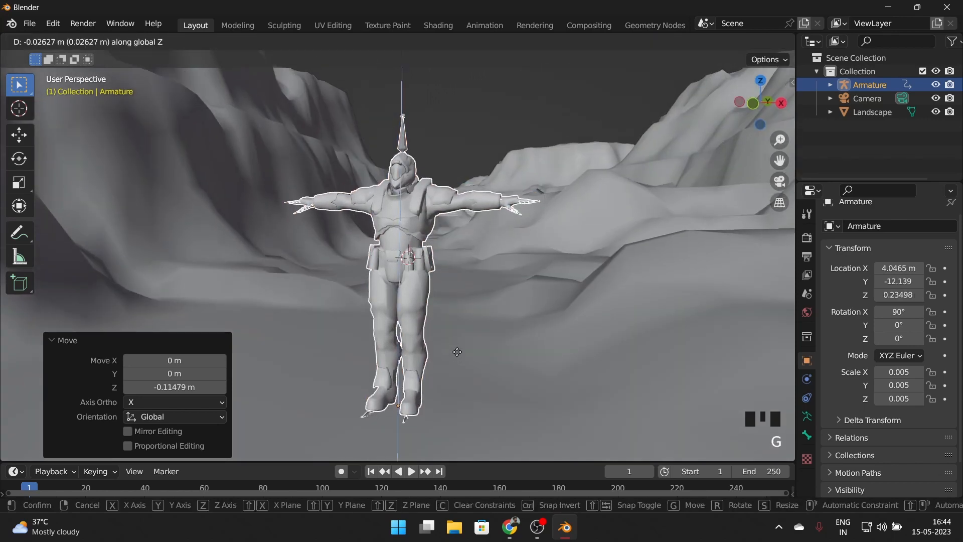
pyautogui.click(467, 343)
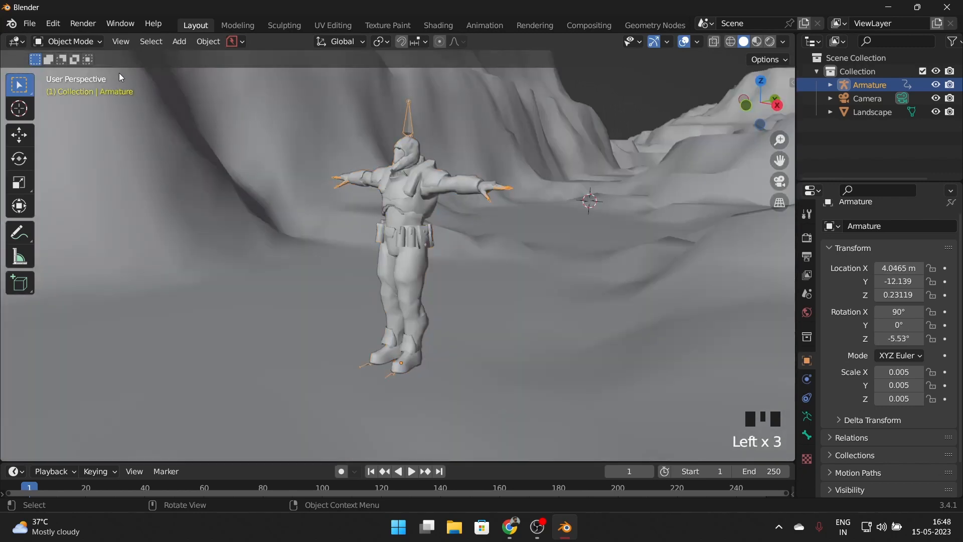
pyautogui.click(69, 41)
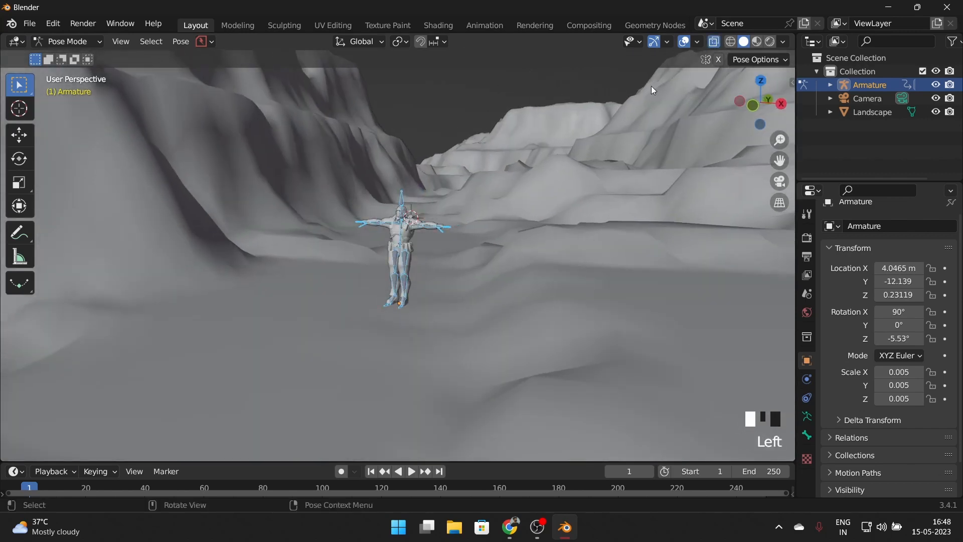
# Rotate the Head bone to tilt the Vanguard's head in Pose Mode
pyautogui.scroll(-3)
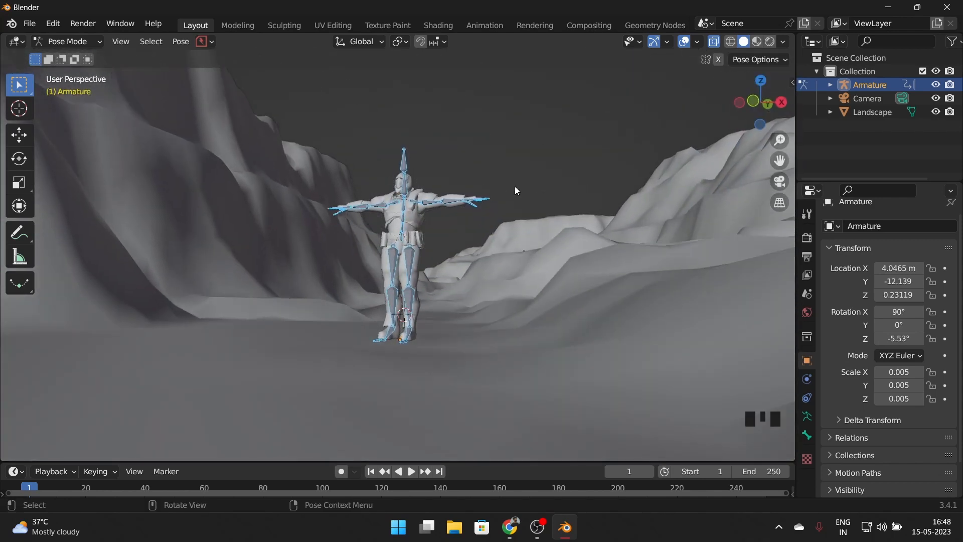
pyautogui.scroll(3)
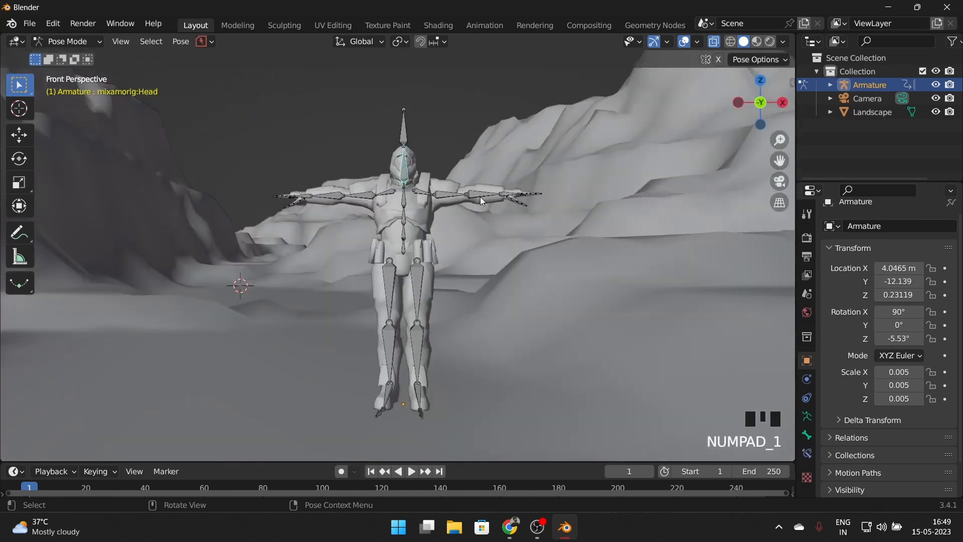
pyautogui.press('r')
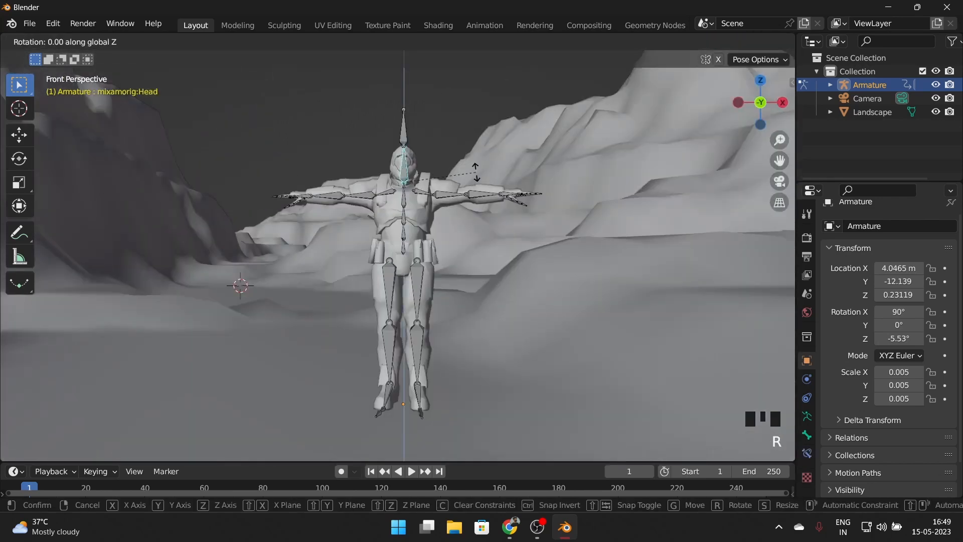
pyautogui.moveTo(436, 135)
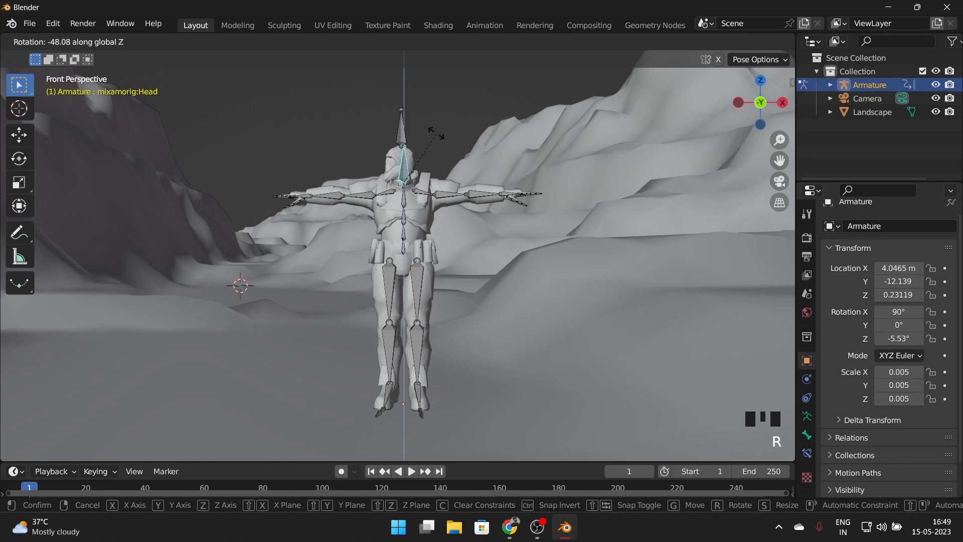
pyautogui.moveTo(408, 143)
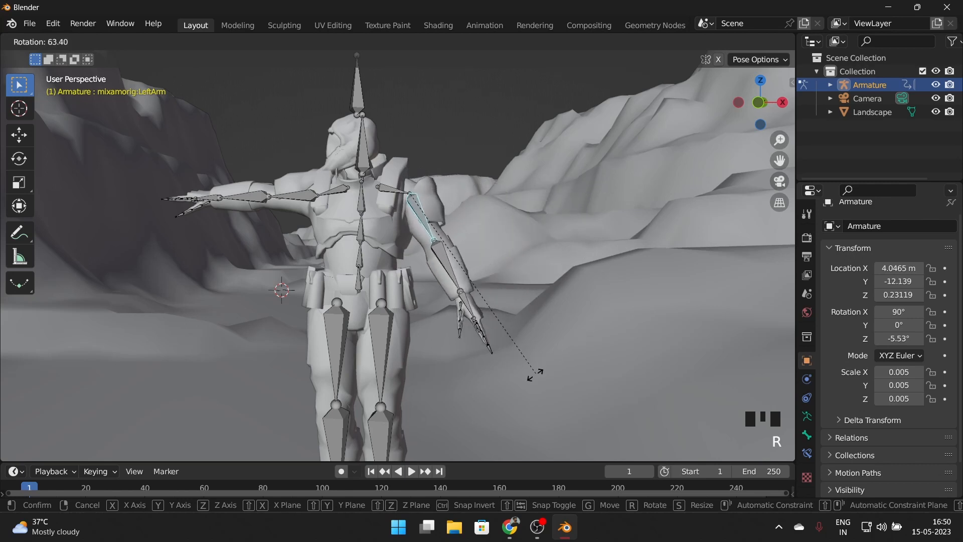
pyautogui.moveTo(513, 384)
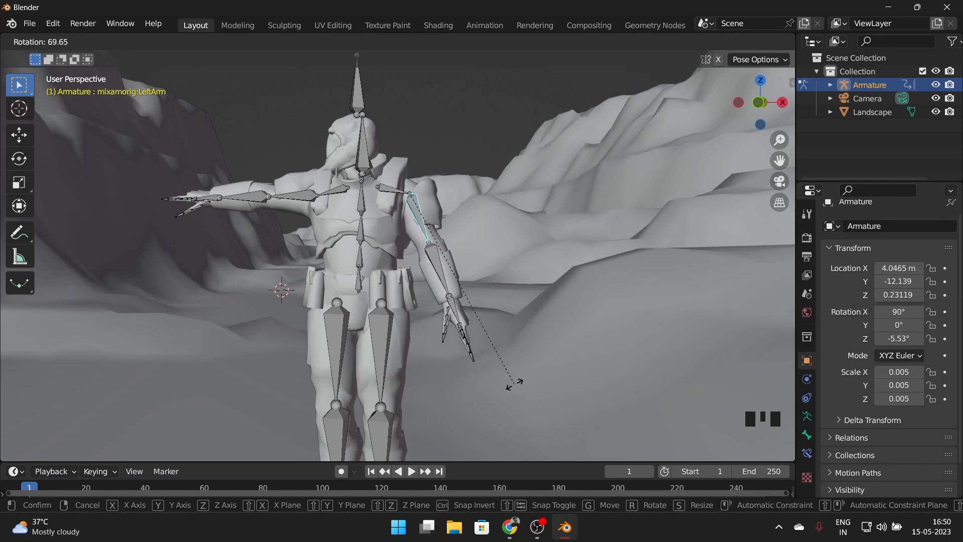
pyautogui.moveTo(501, 390)
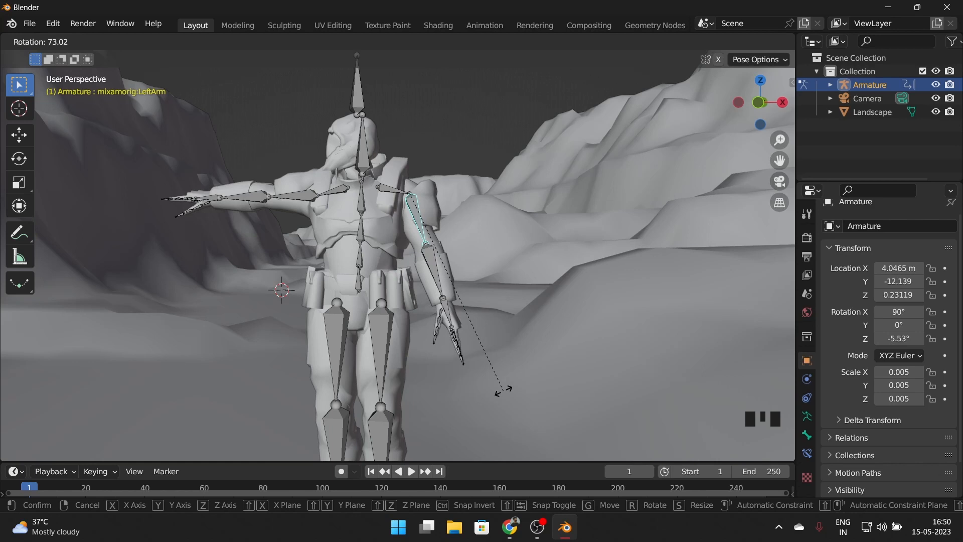
pyautogui.scroll(3)
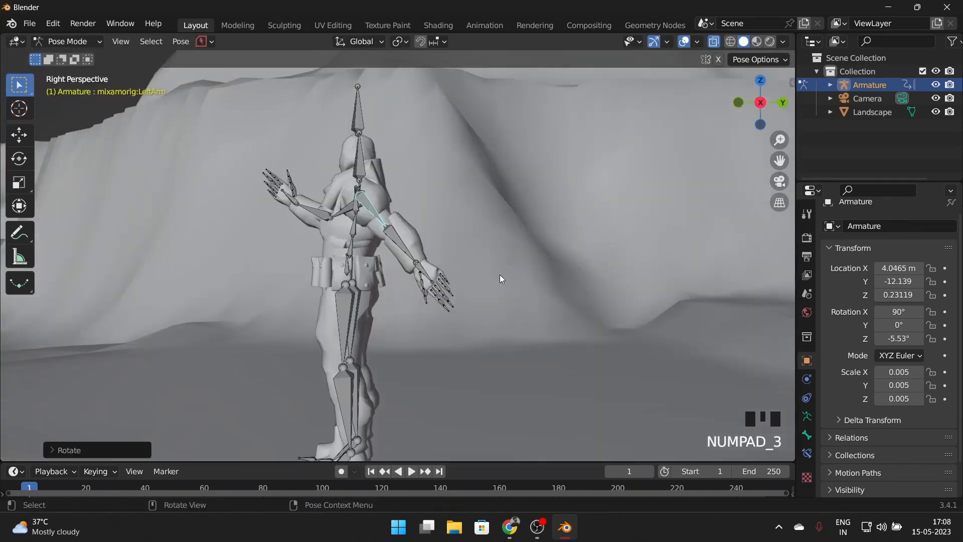
# Rotate Spine2, RightUpLeg and LeftUpLeg to lean the torso and swing the thighs into a stride
pyautogui.press('r')
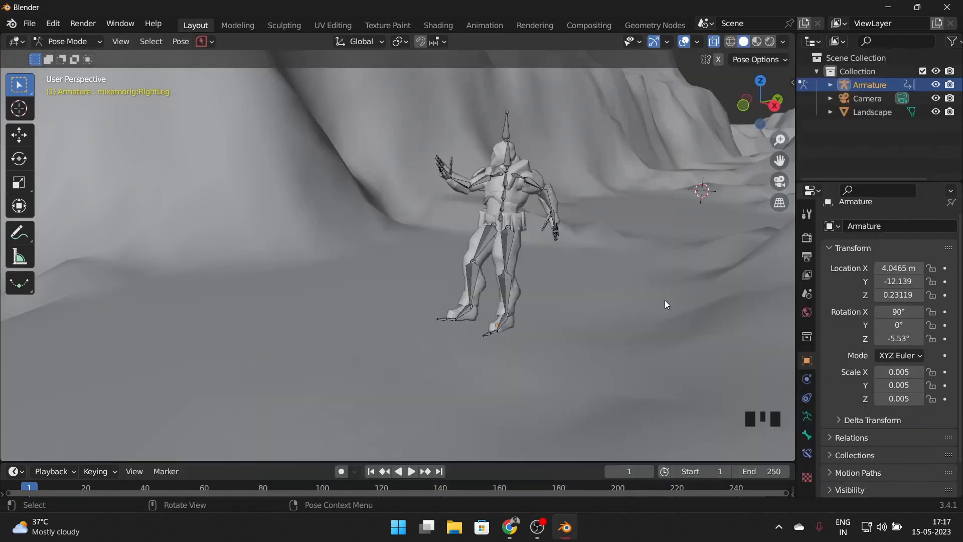
pyautogui.scroll(-3)
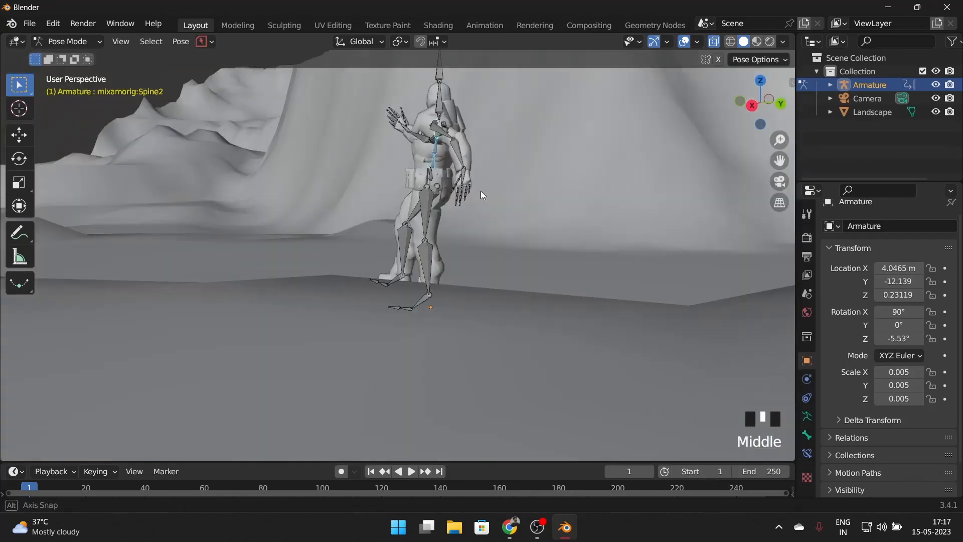
pyautogui.scroll(3)
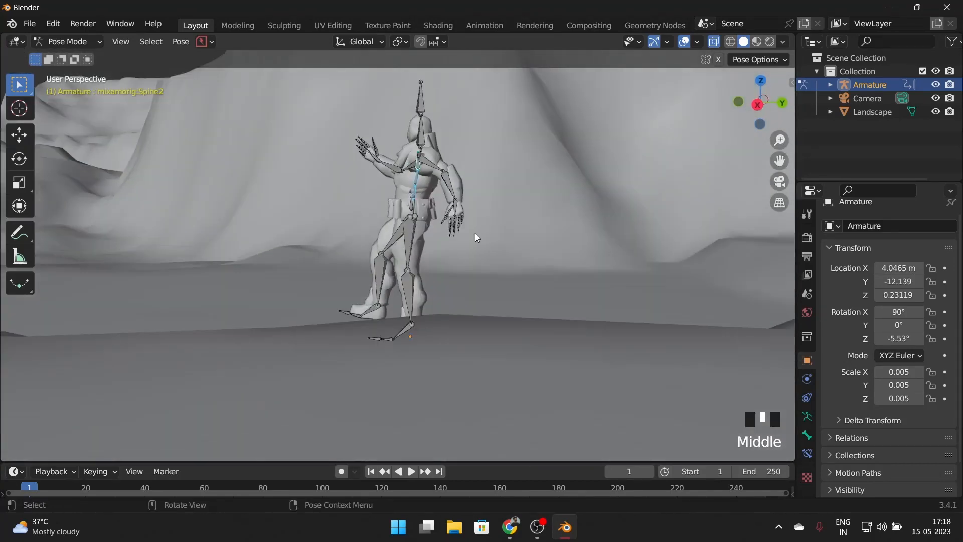
pyautogui.press('r')
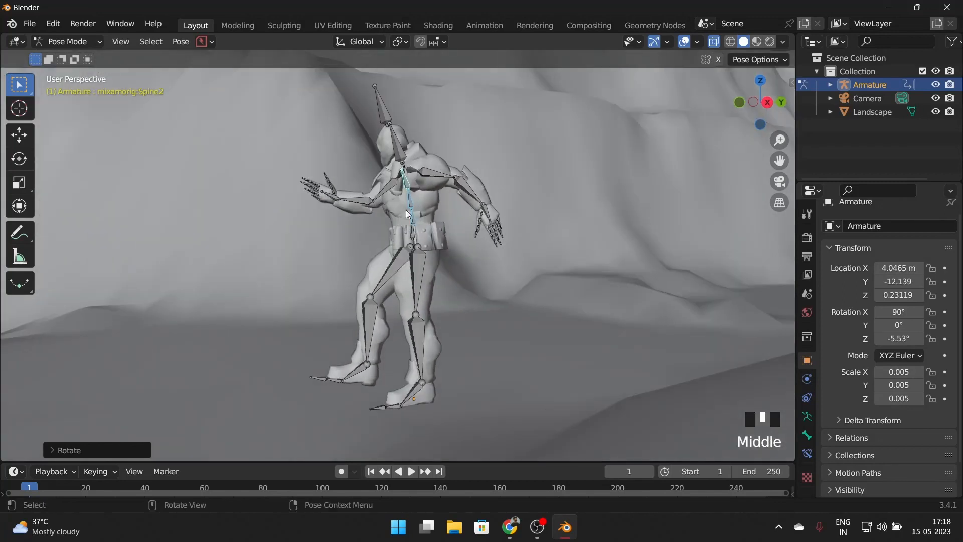
pyautogui.press('r')
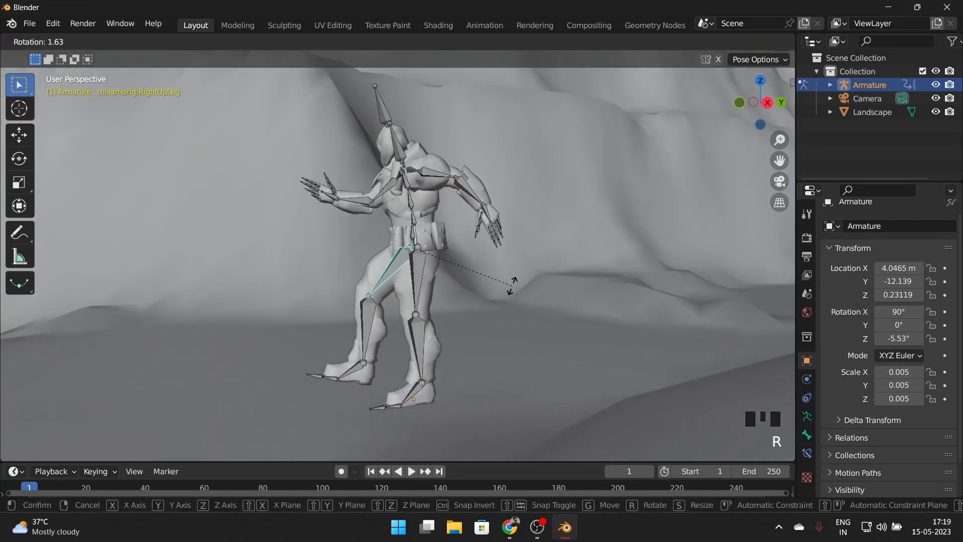
pyautogui.moveTo(514, 330)
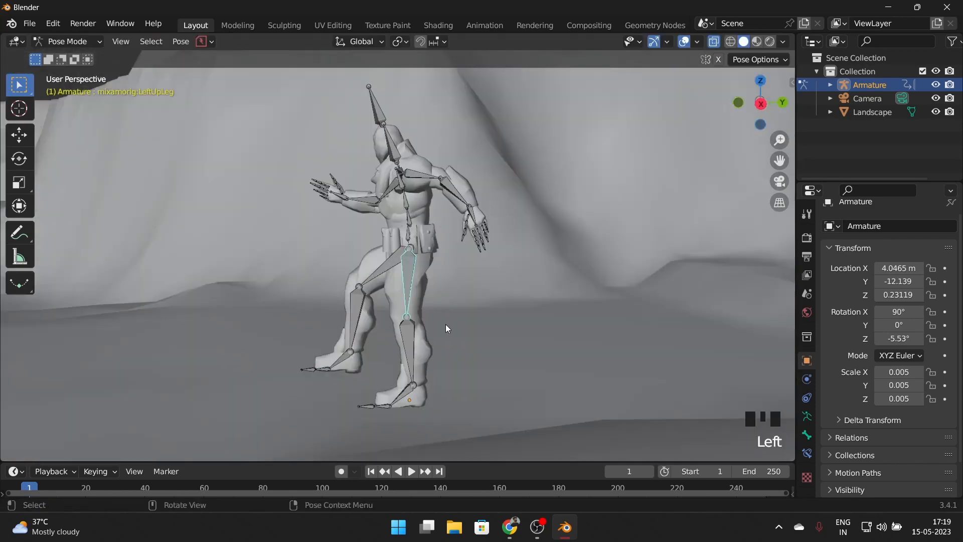
pyautogui.press('r')
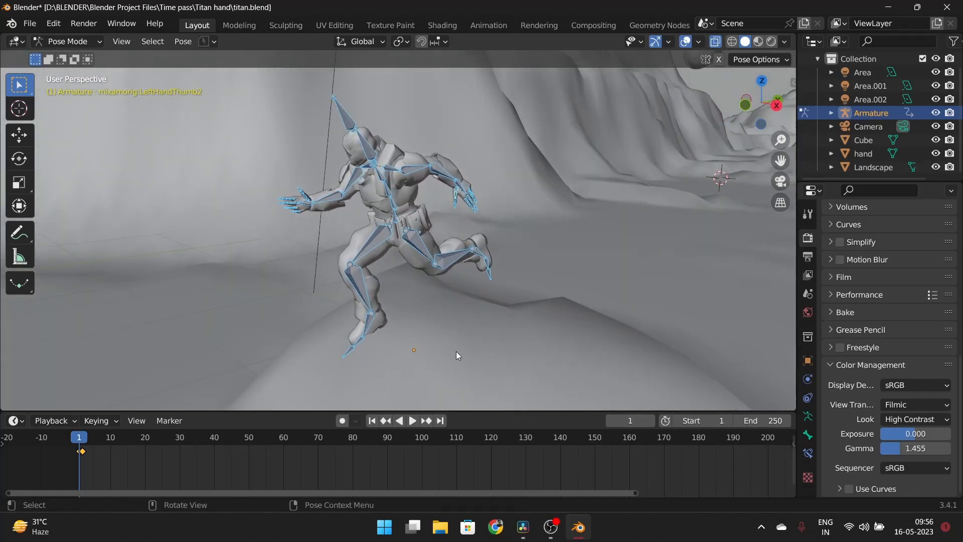
pyautogui.moveTo(406, 459)
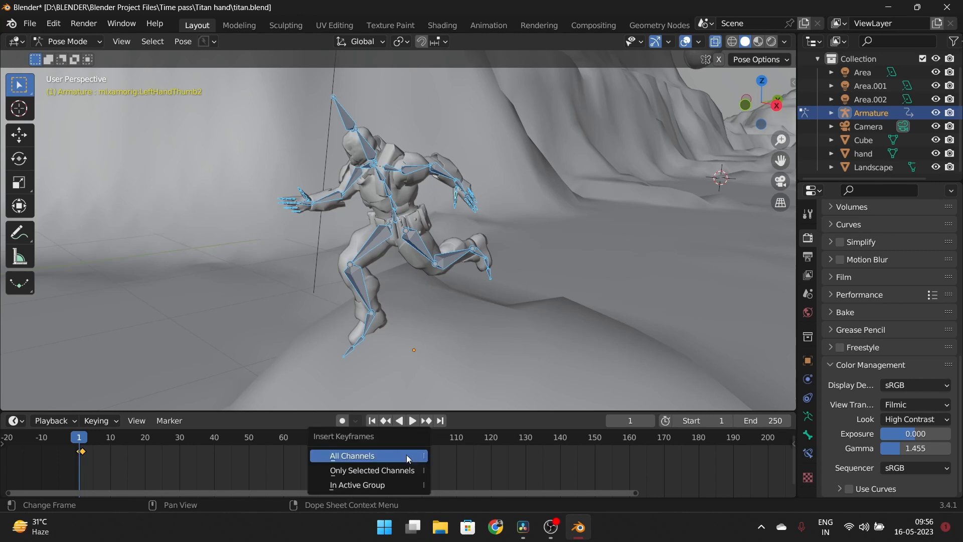
pyautogui.moveTo(370, 459)
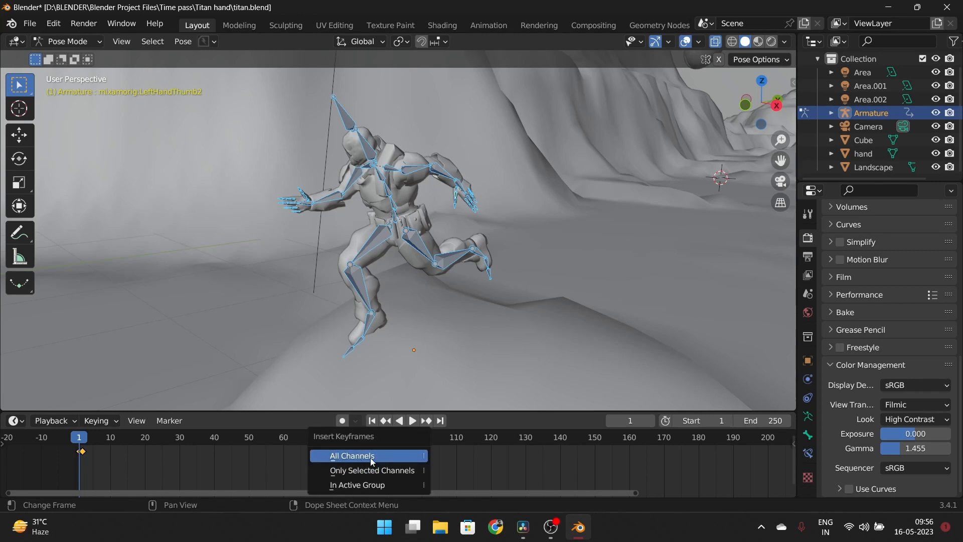
pyautogui.moveTo(355, 461)
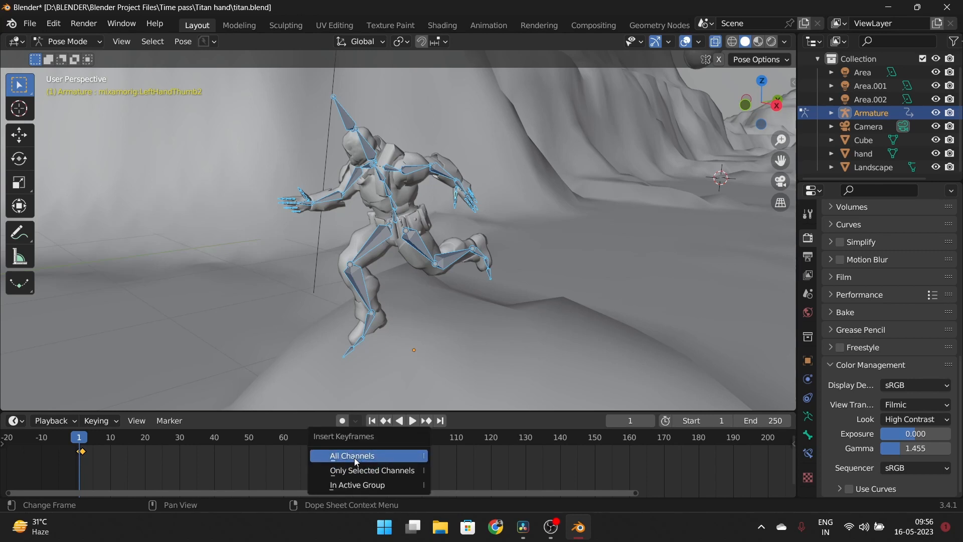
# Insert a keyframe on all channels of the character's running pose at frame 1
pyautogui.click(352, 456)
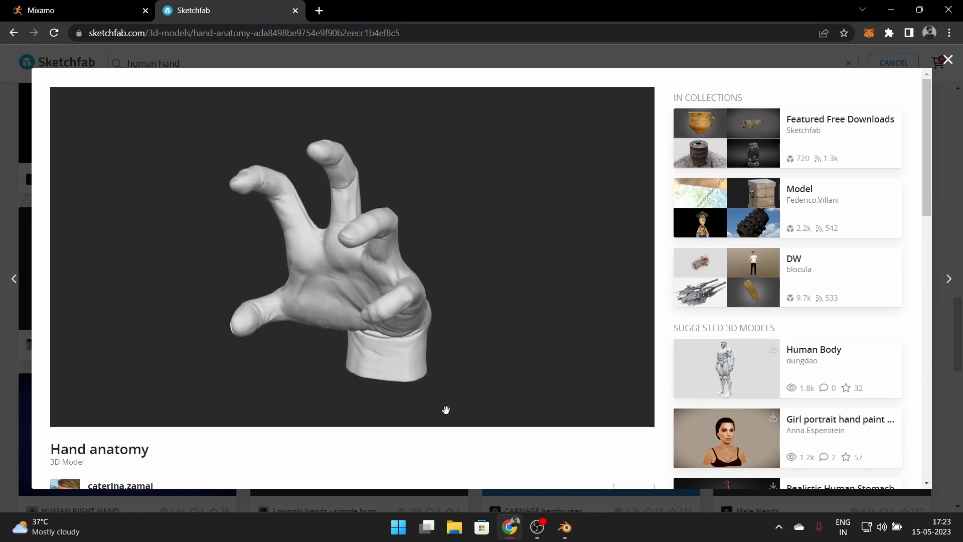
# Download the free Hand anatomy model from Sketchfab in its original obj format
pyautogui.scroll(-3)
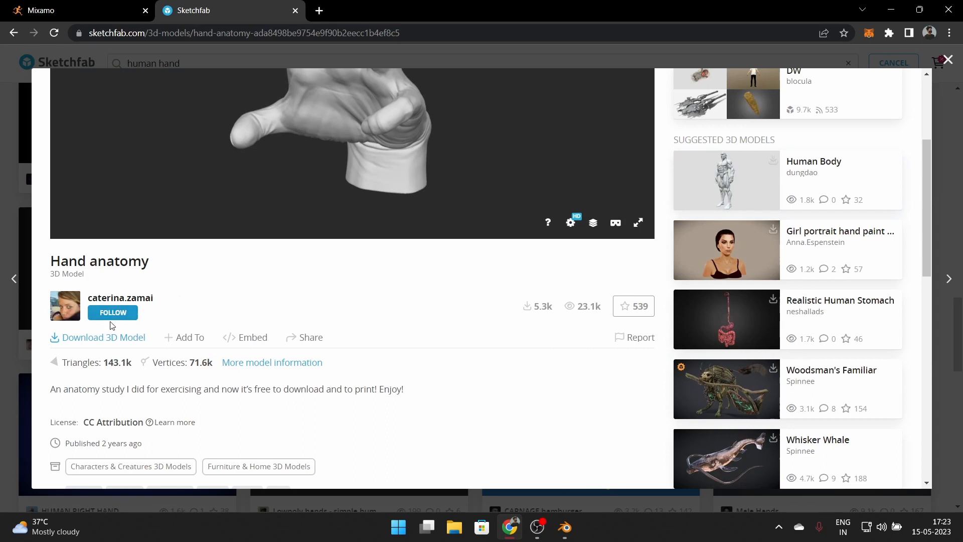
pyautogui.click(97, 337)
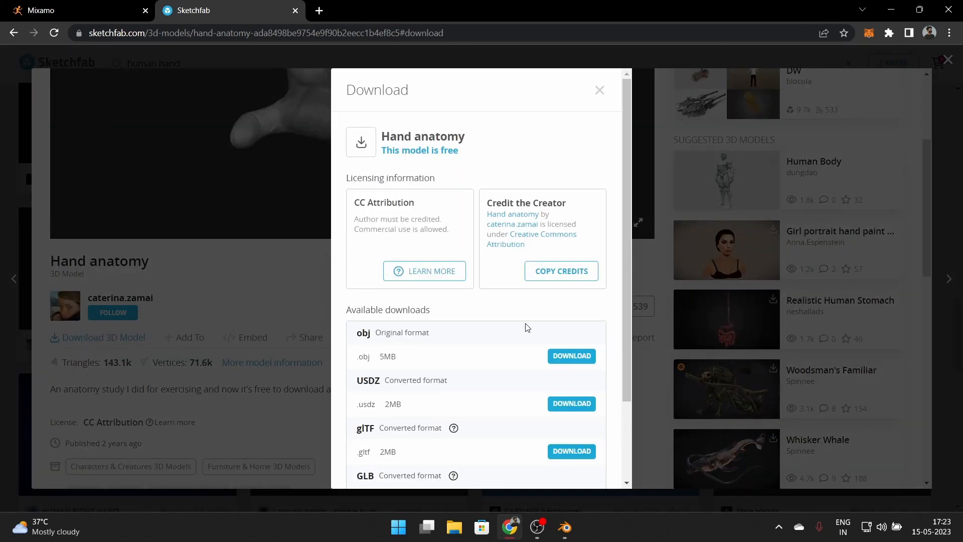
pyautogui.scroll(-3)
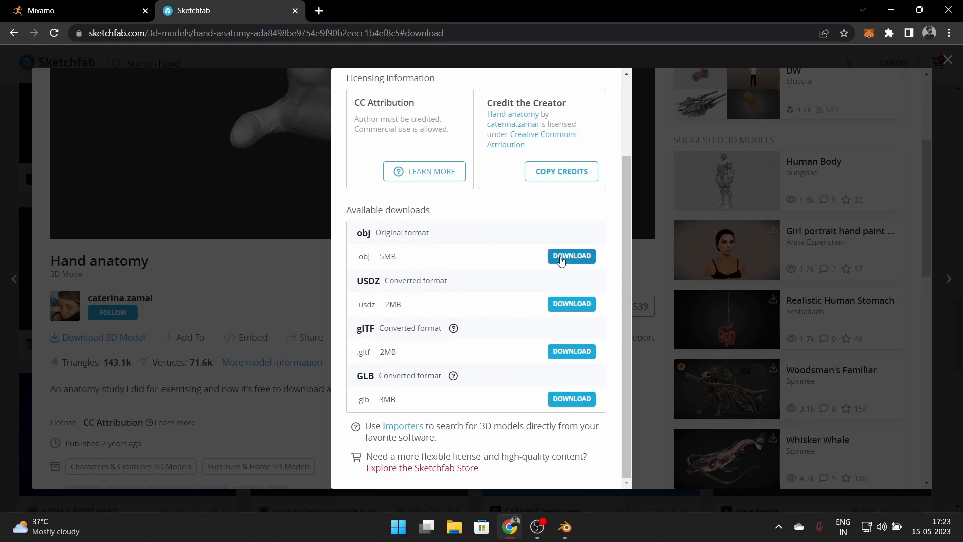
pyautogui.click(570, 256)
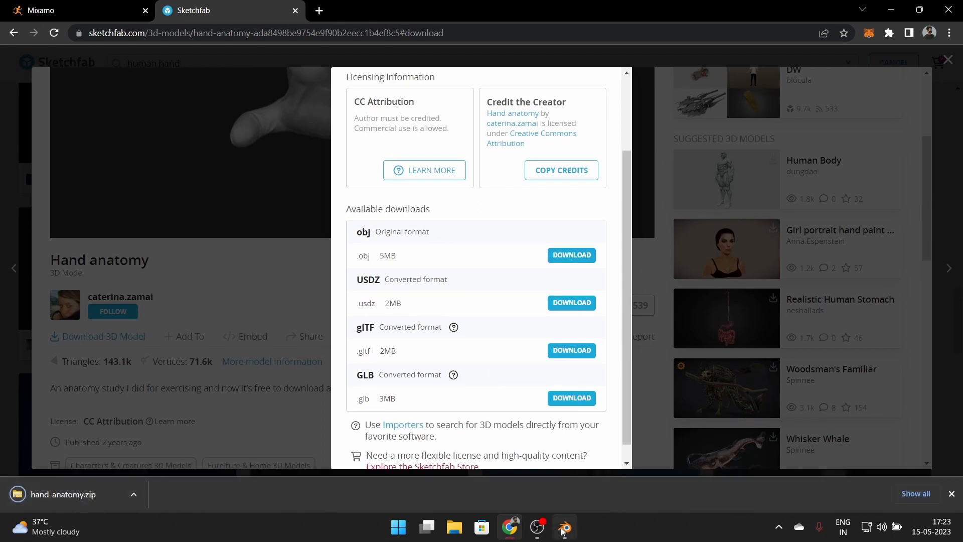
# Import the downloaded hand model into the Blender scene via File > Import
pyautogui.click(562, 526)
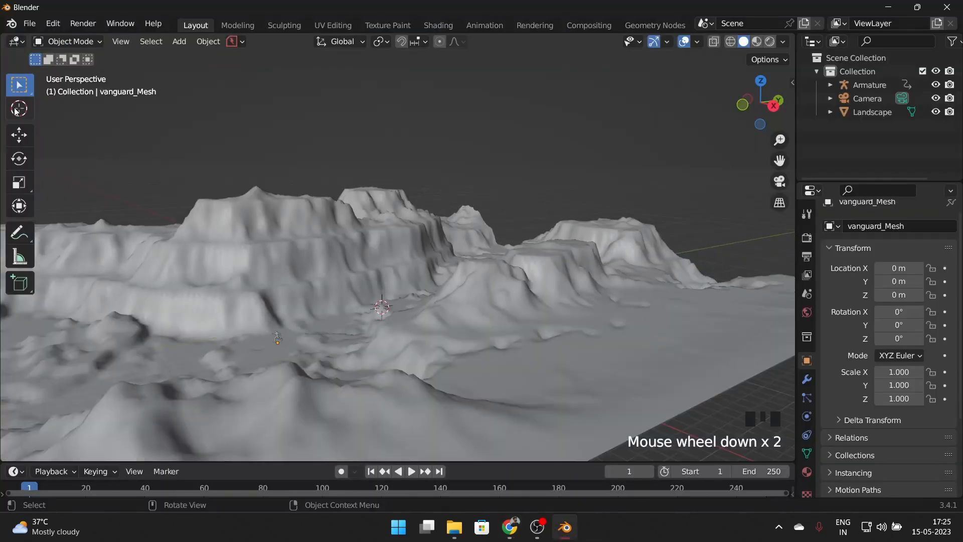
pyautogui.click(28, 23)
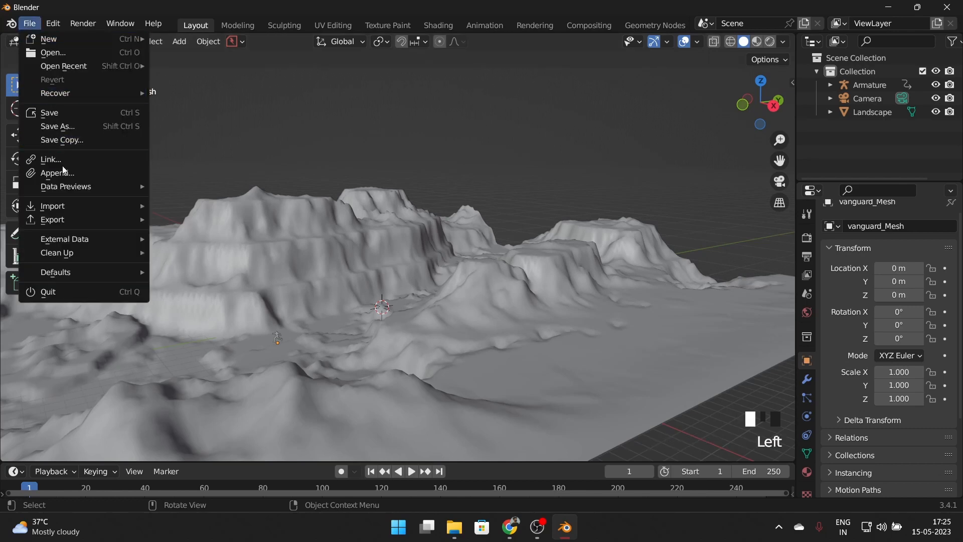
pyautogui.click(52, 205)
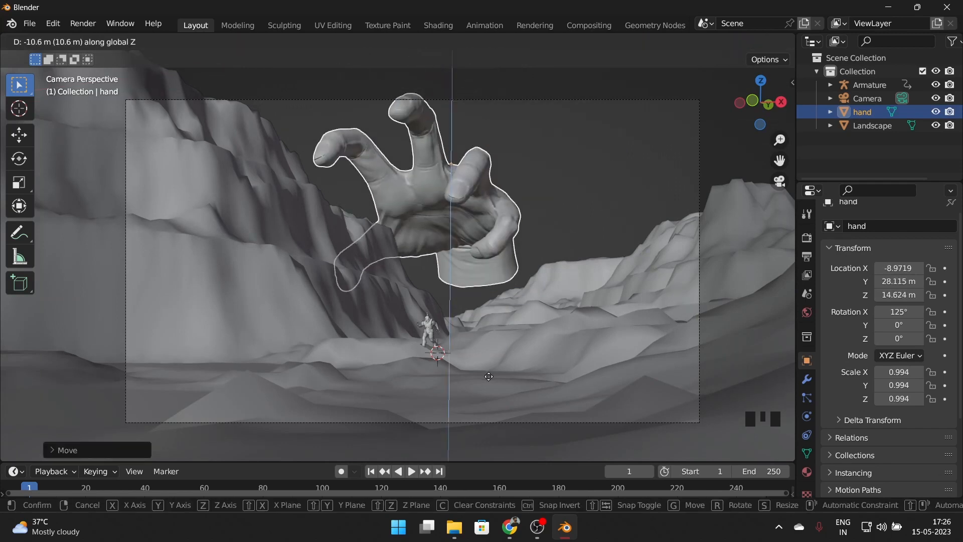
# Rotate, move and tilt the hand so it looms over the running character in frame
pyautogui.press('r')
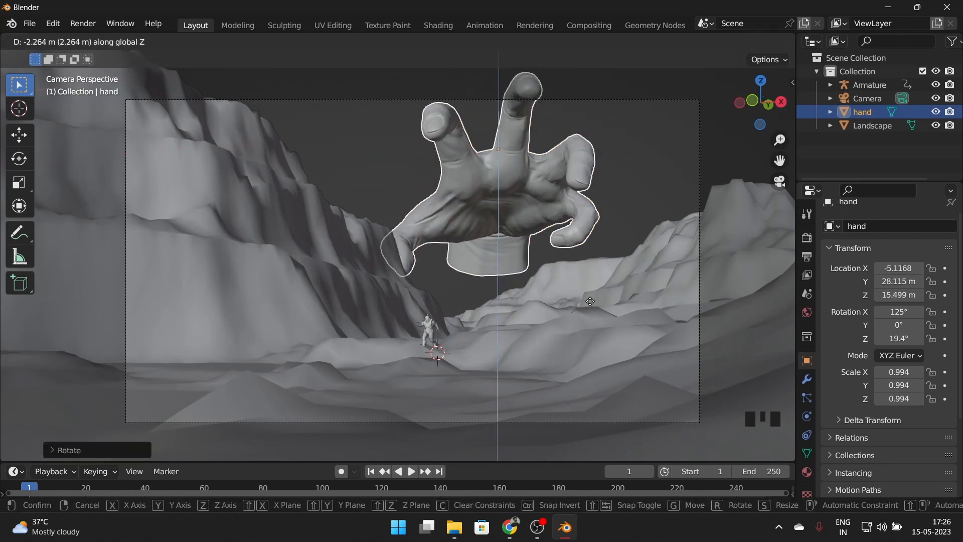
pyautogui.press('g')
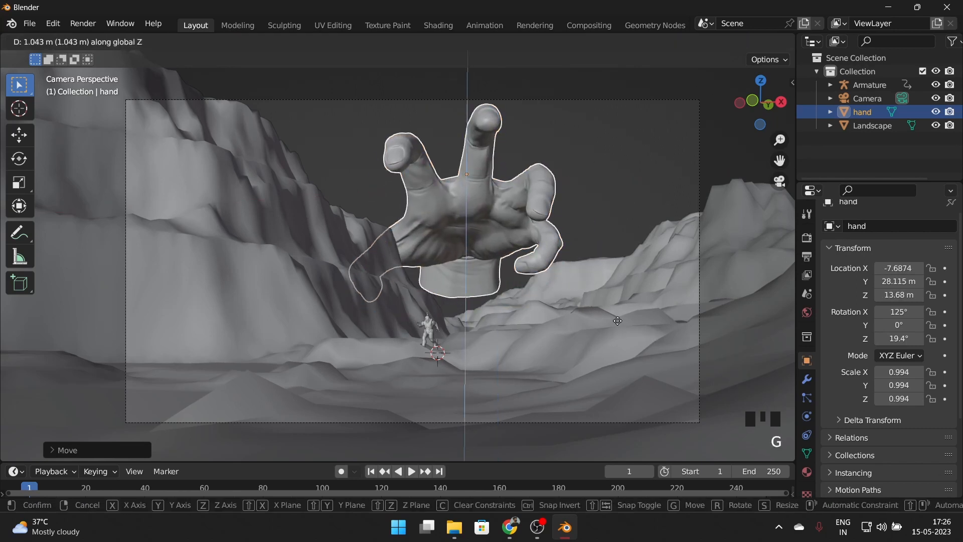
pyautogui.scroll(-3)
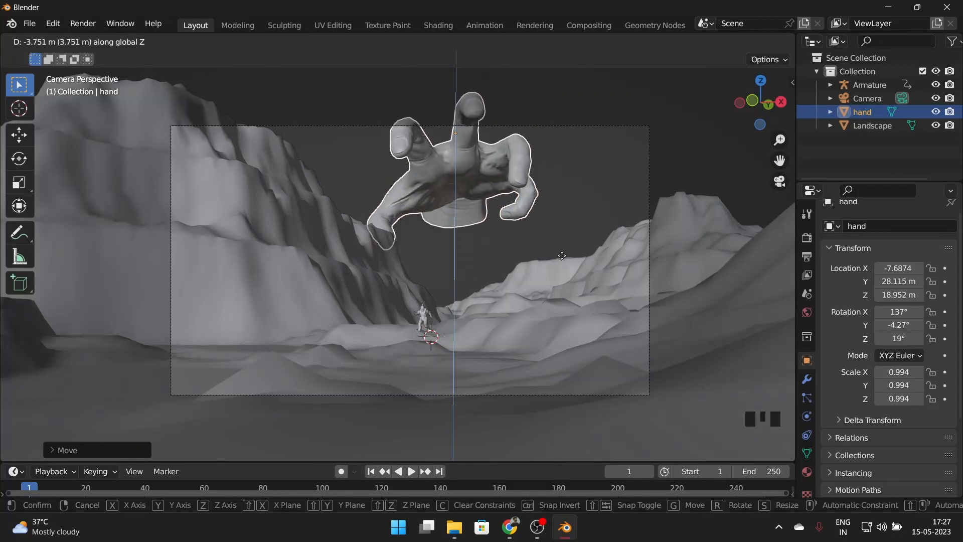
pyautogui.moveTo(570, 239)
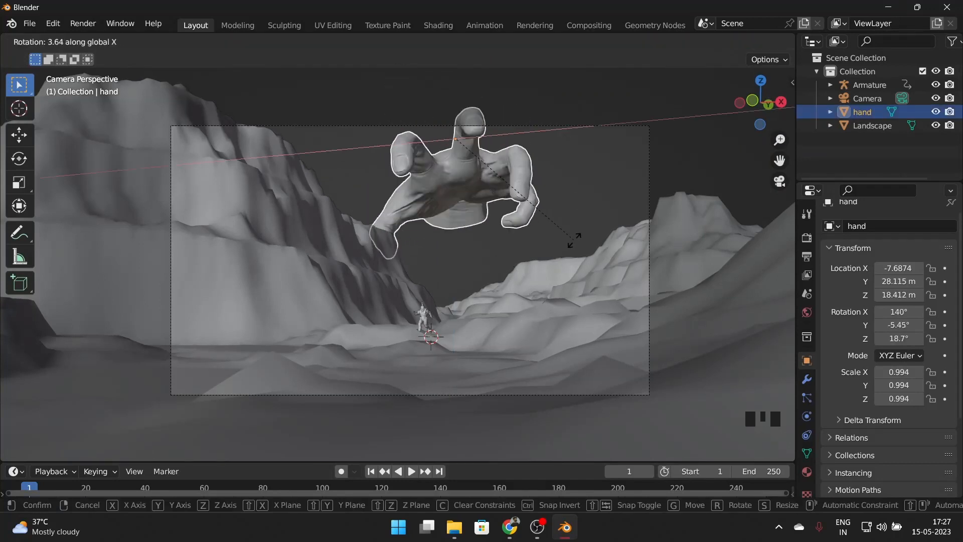
pyautogui.press('g')
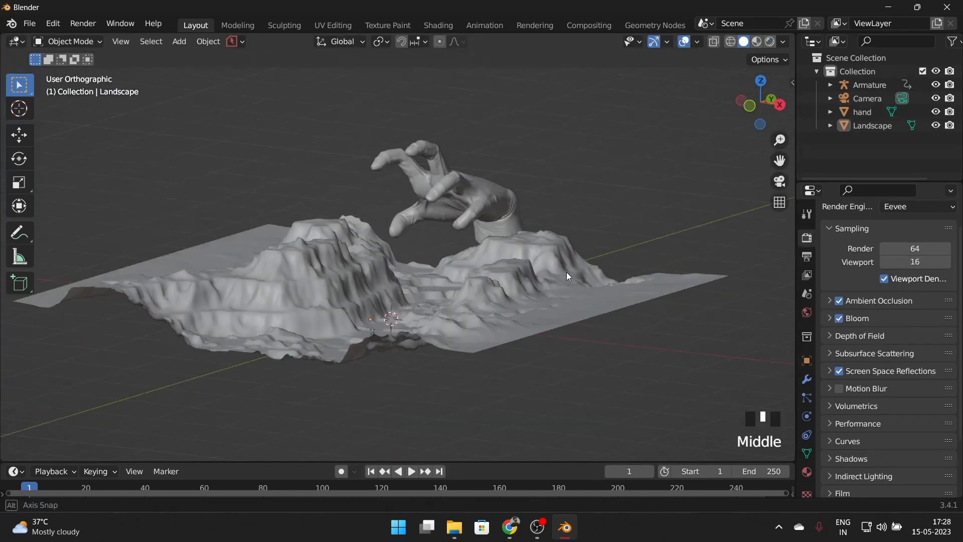
# Add an Area light and set its shape to Disk in the light properties
pyautogui.press('shift+a')
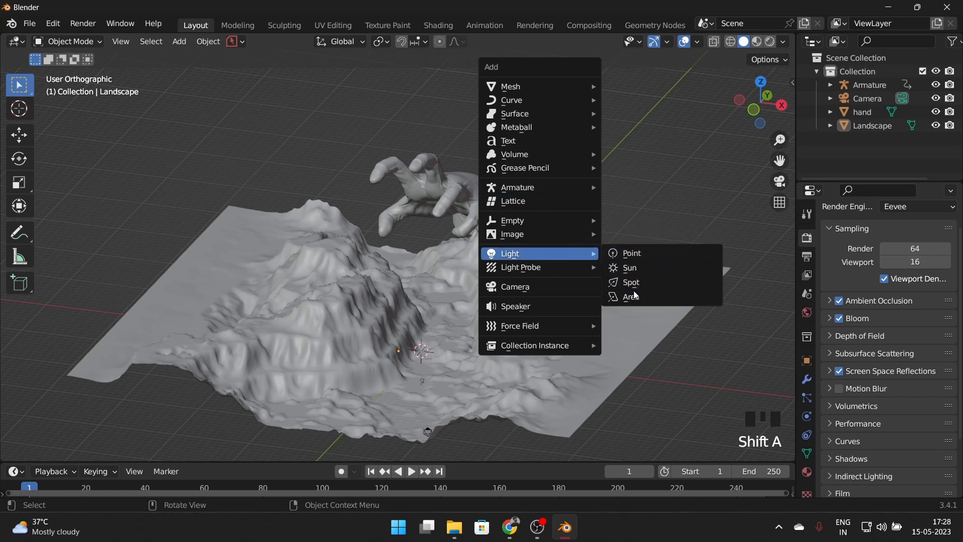
pyautogui.click(630, 296)
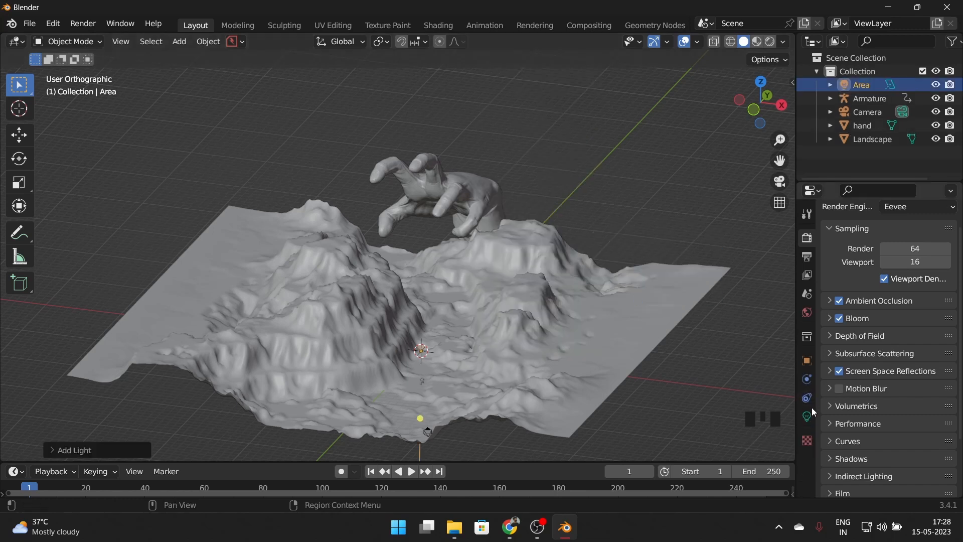
pyautogui.click(806, 417)
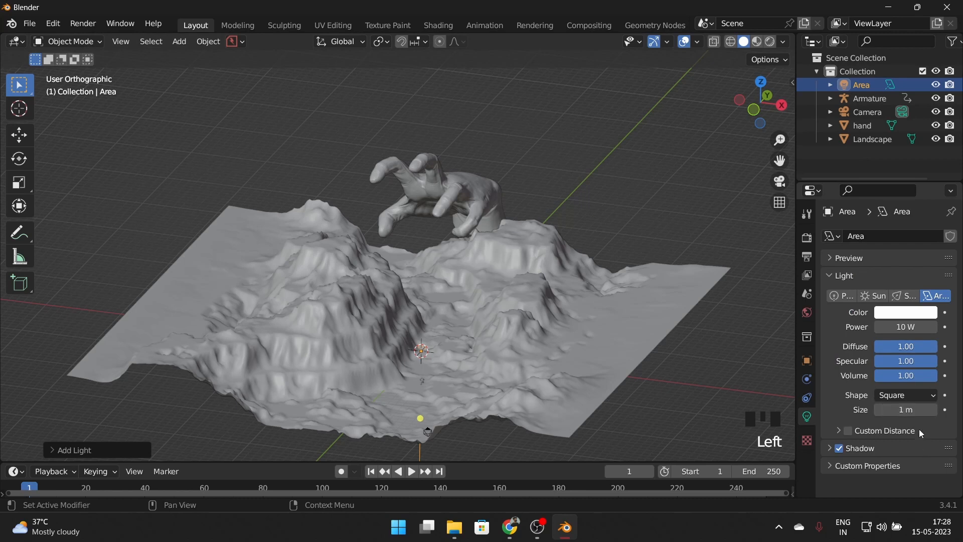
pyautogui.click(905, 395)
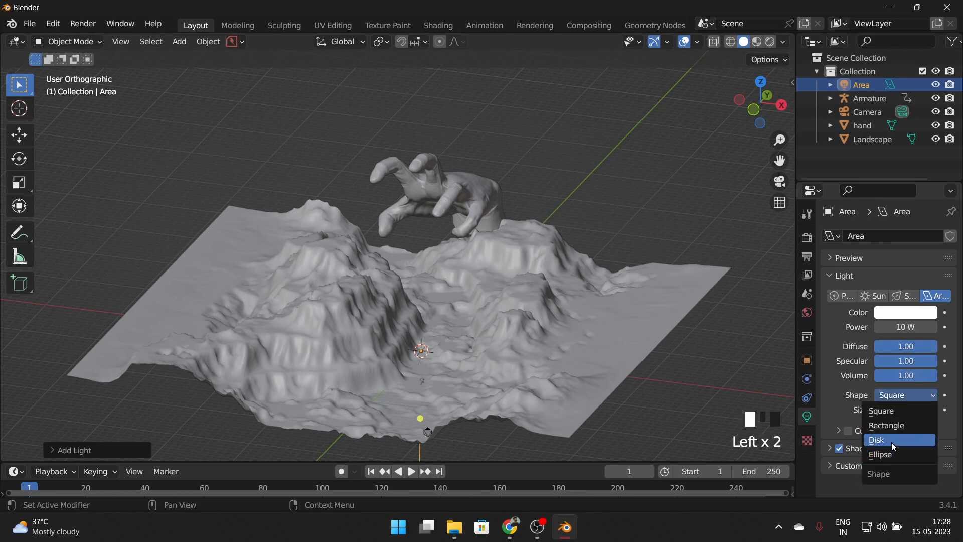
pyautogui.click(876, 439)
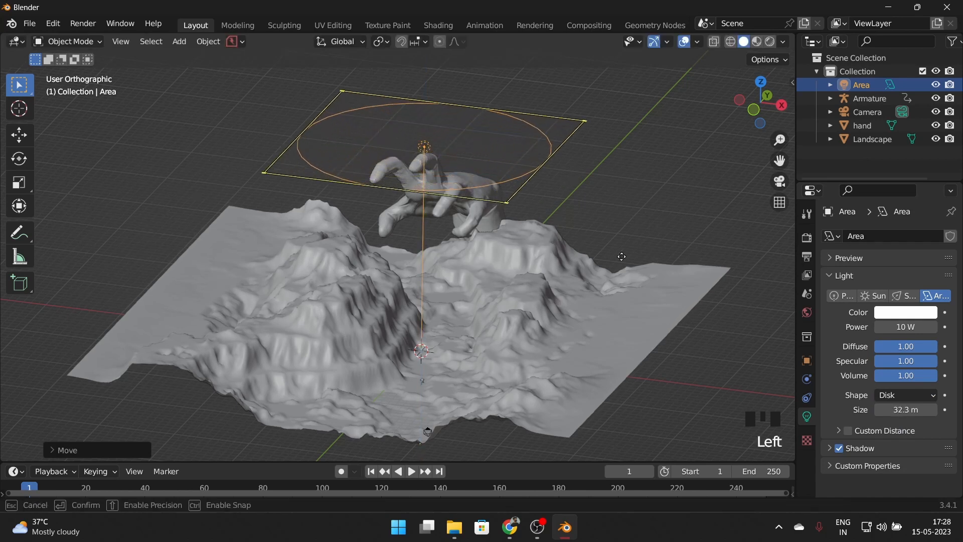
# Set the Render Engine to Cycles in the Render Properties after checking the World settings
pyautogui.click(806, 313)
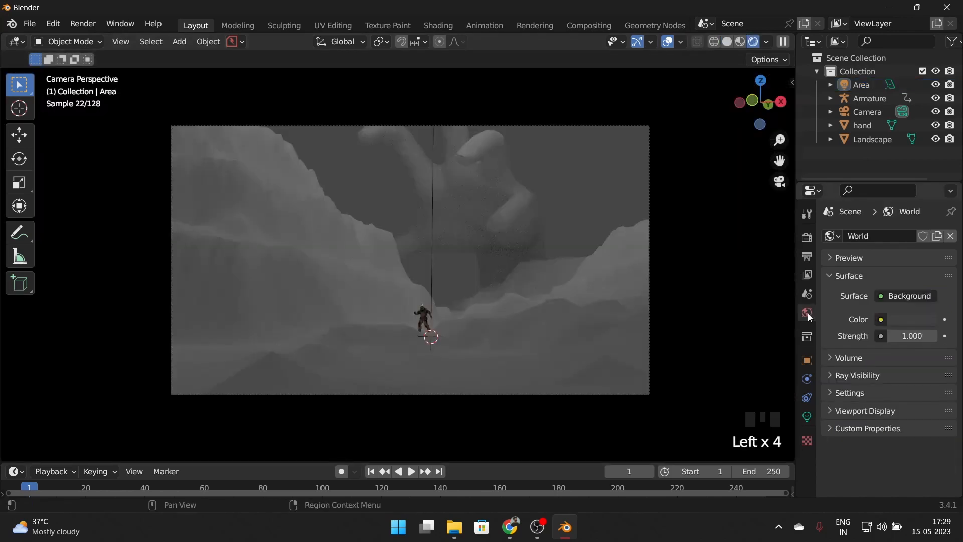
pyautogui.click(879, 319)
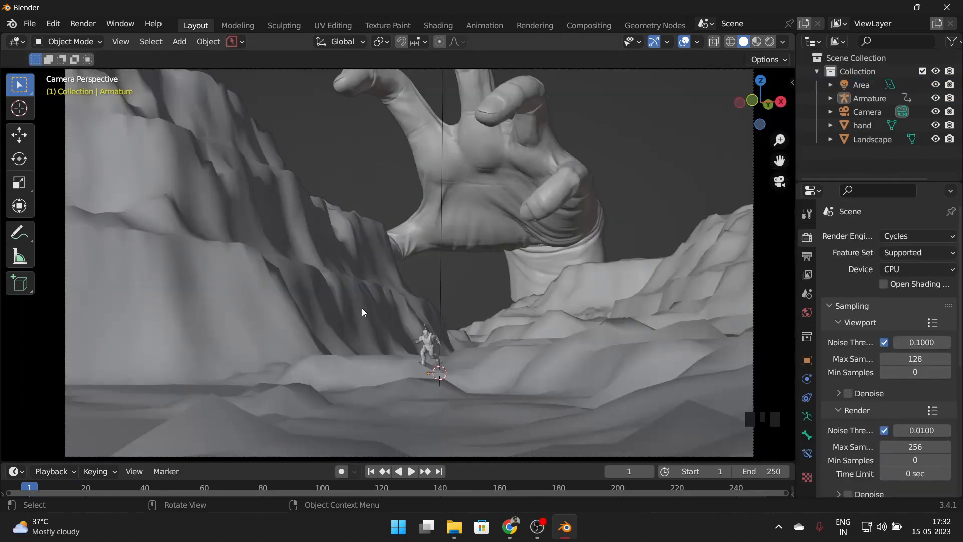
# In the Shading workspace add a Noise Texture with Texture Coordinate and Mapping nodes to the Landscape material
pyautogui.click(438, 25)
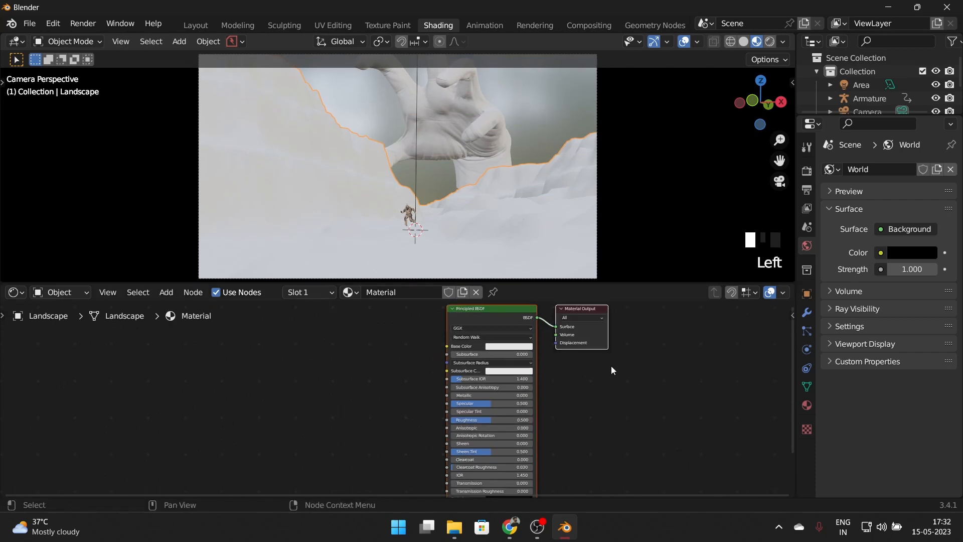
pyautogui.click(165, 292)
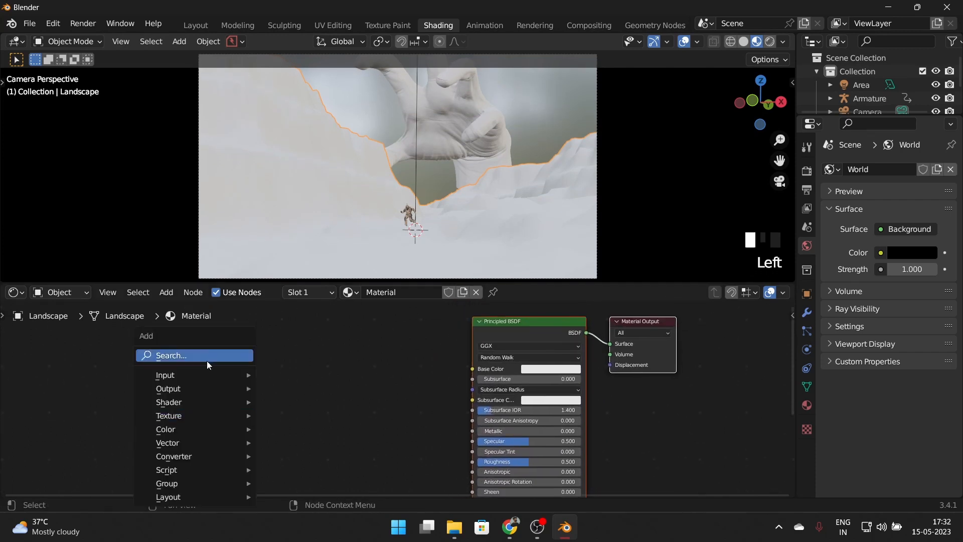
pyautogui.write('no')
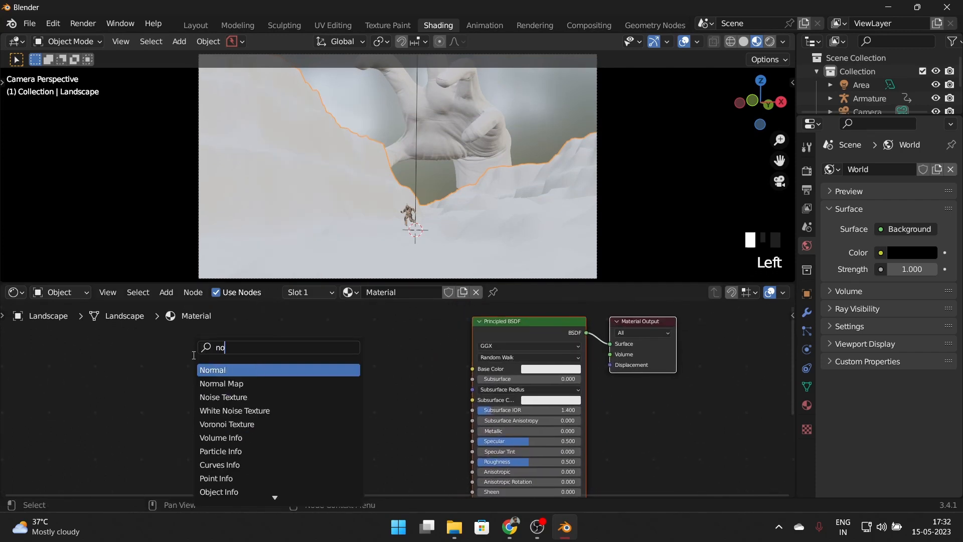
pyautogui.click(223, 397)
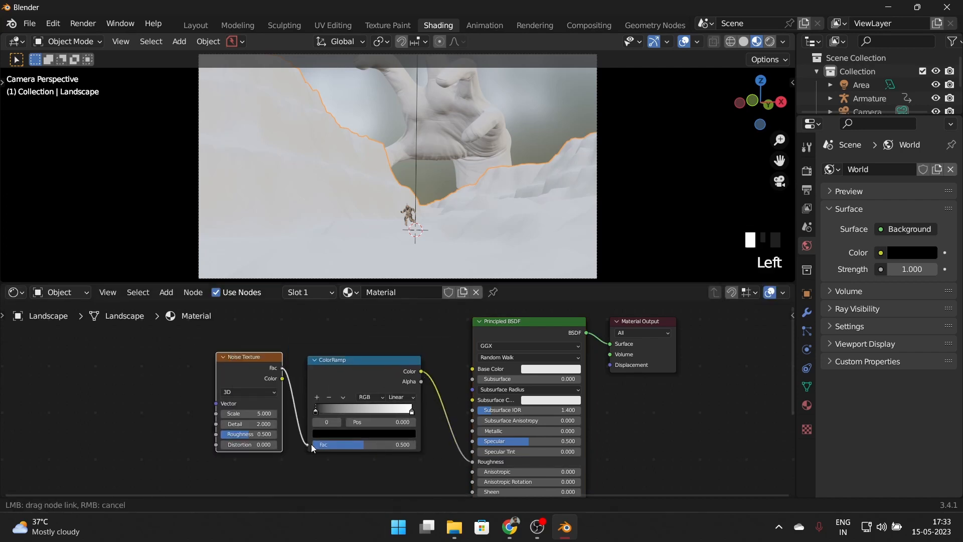
pyautogui.press('ctrl+t')
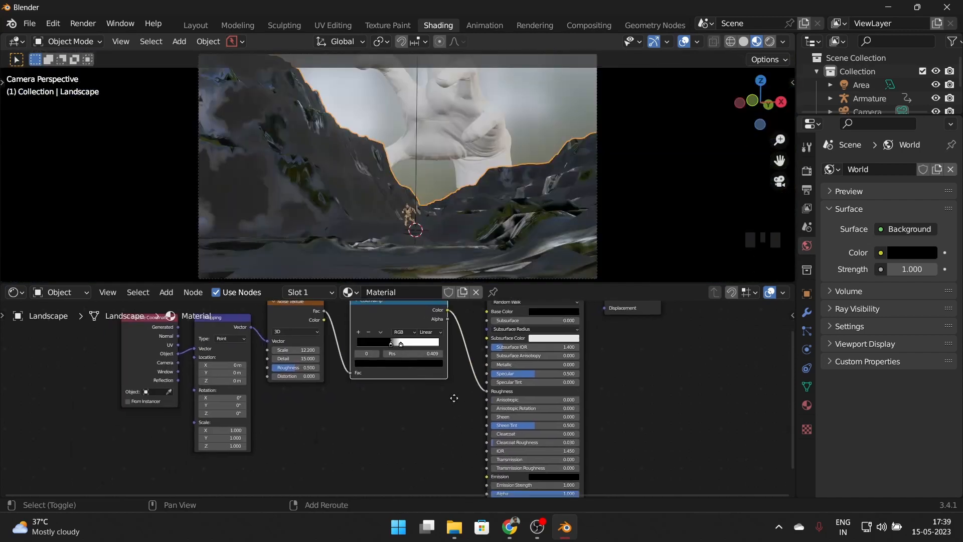
# Duplicate the Noise Texture into a Bump node driving the BSDF normal, then check the camera view
pyautogui.click(295, 376)
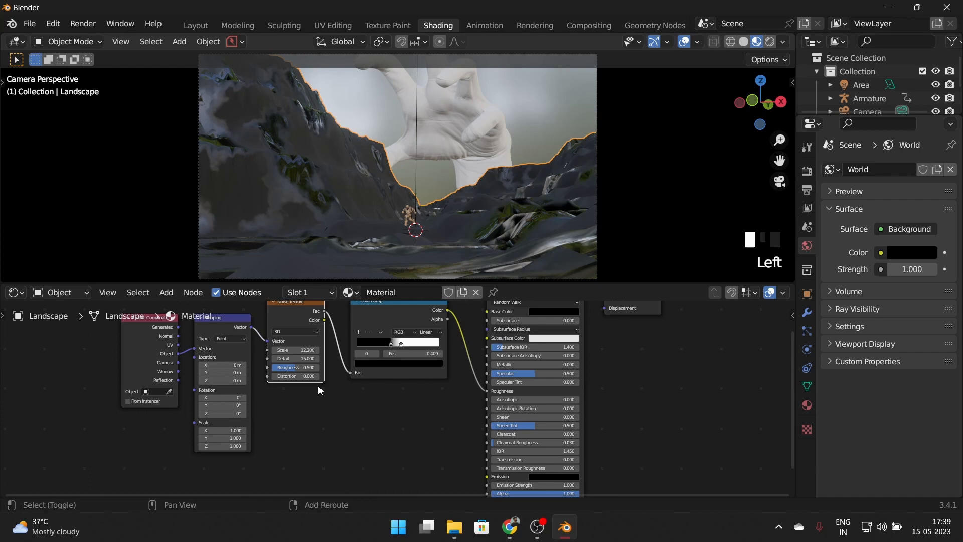
pyautogui.press('shift+d')
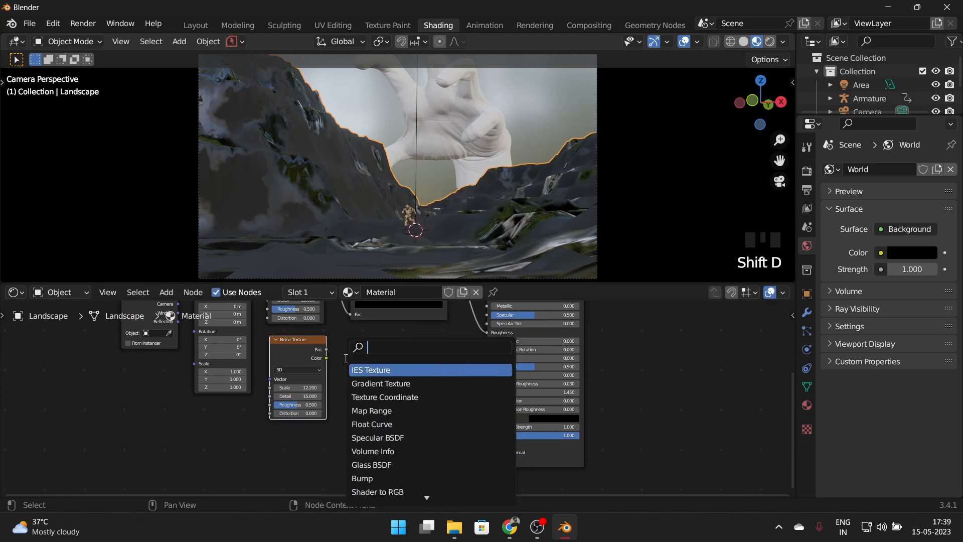
pyautogui.write('bump')
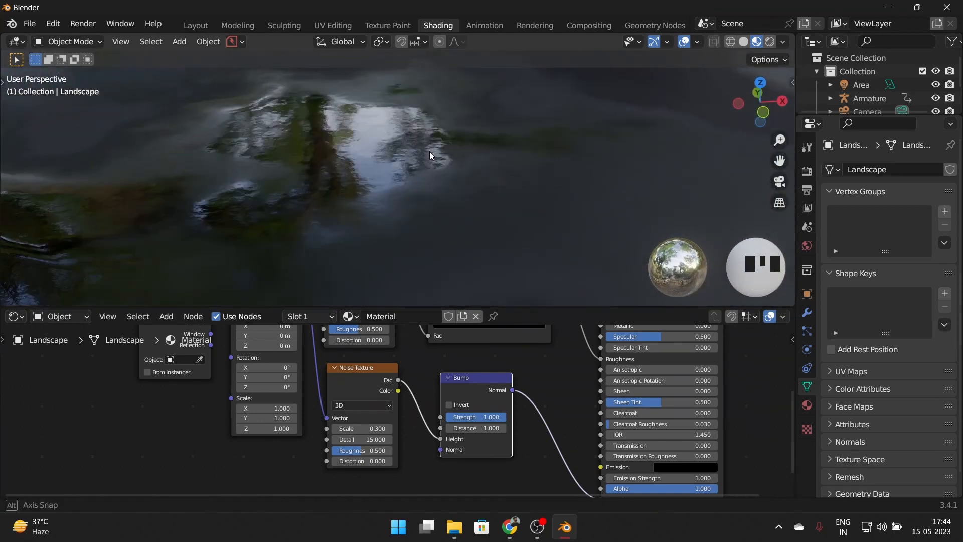
pyautogui.press('numpad_0')
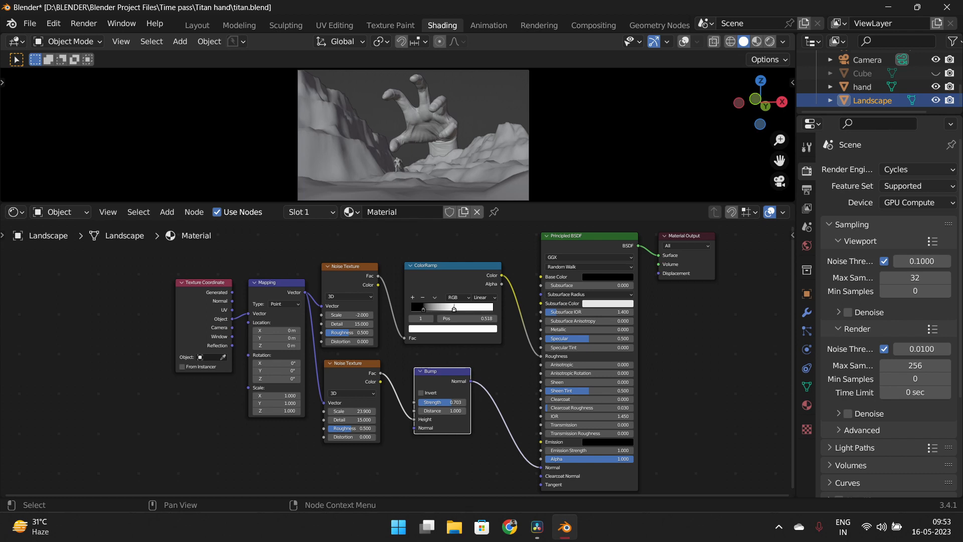
# In Layout add a Cube and scale it in side view into a box enclosing the canyon and hand
pyautogui.click(196, 25)
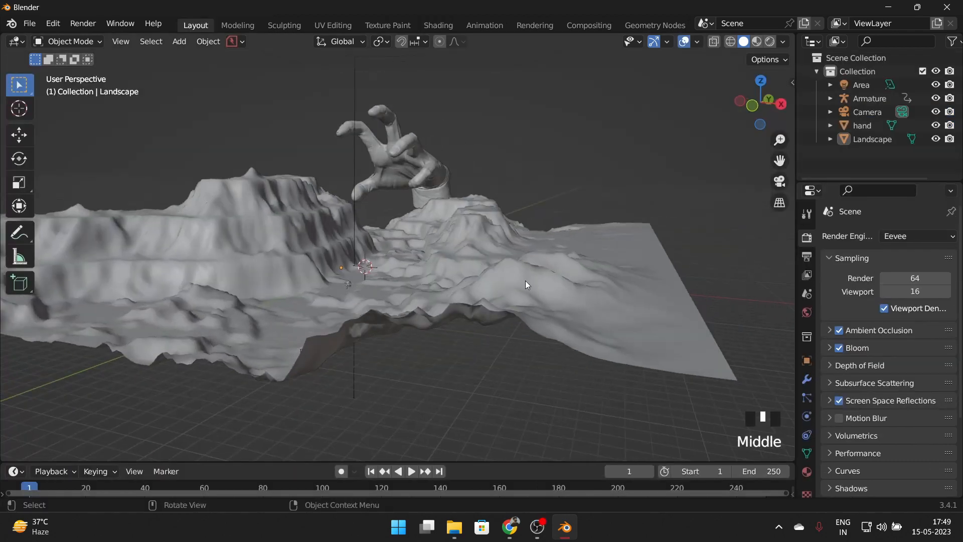
pyautogui.scroll(-3)
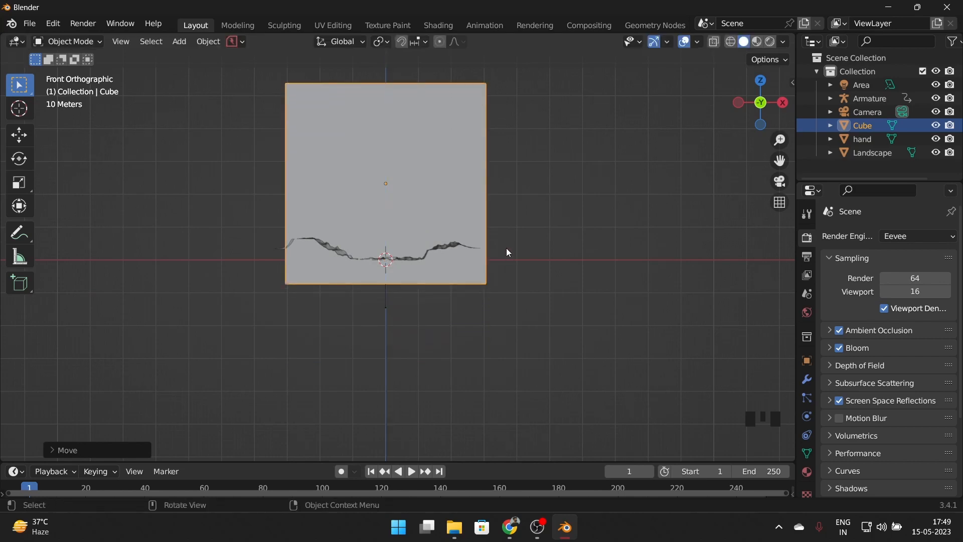
pyautogui.press('numpad_3')
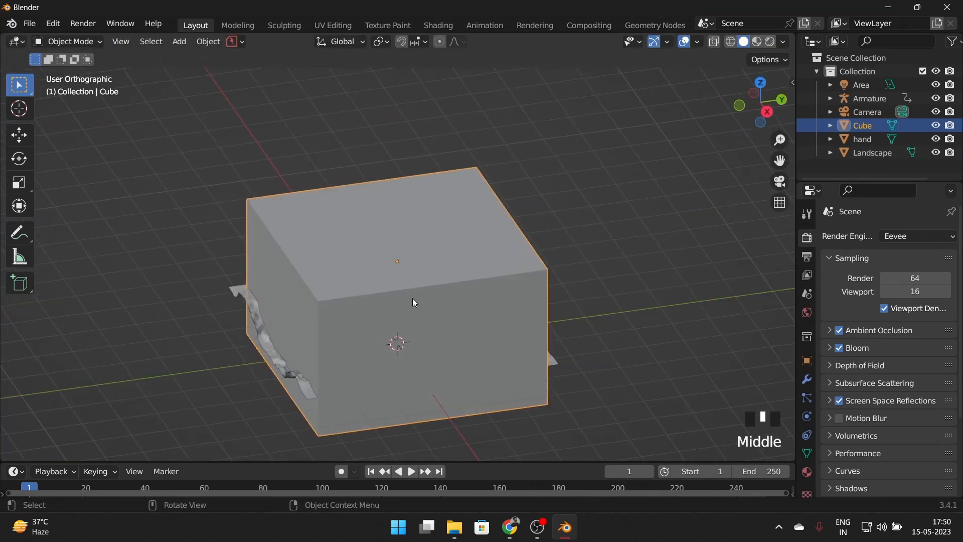
pyautogui.scroll(3)
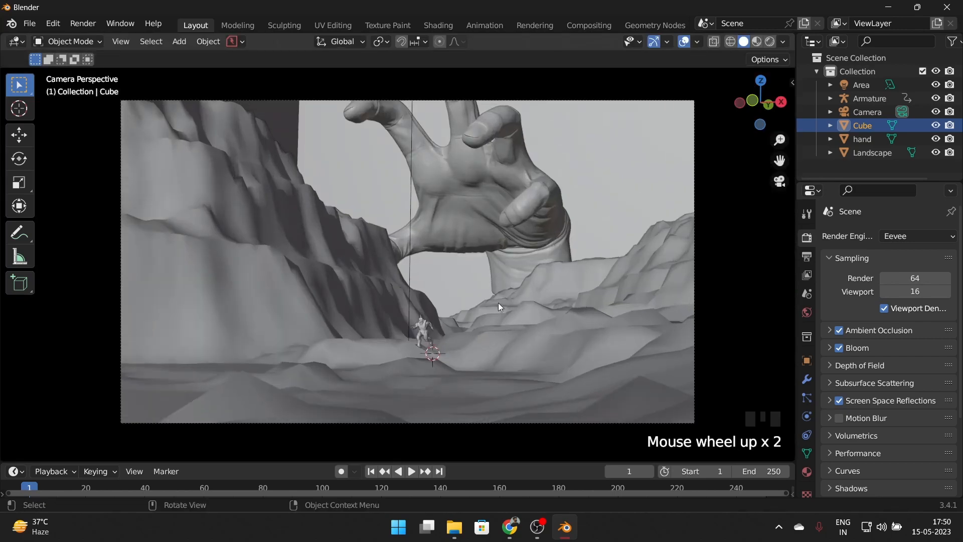
# Give the Cube a new material with a Principled Volume feeding the Volume output, viewed through the camera
pyautogui.click(438, 25)
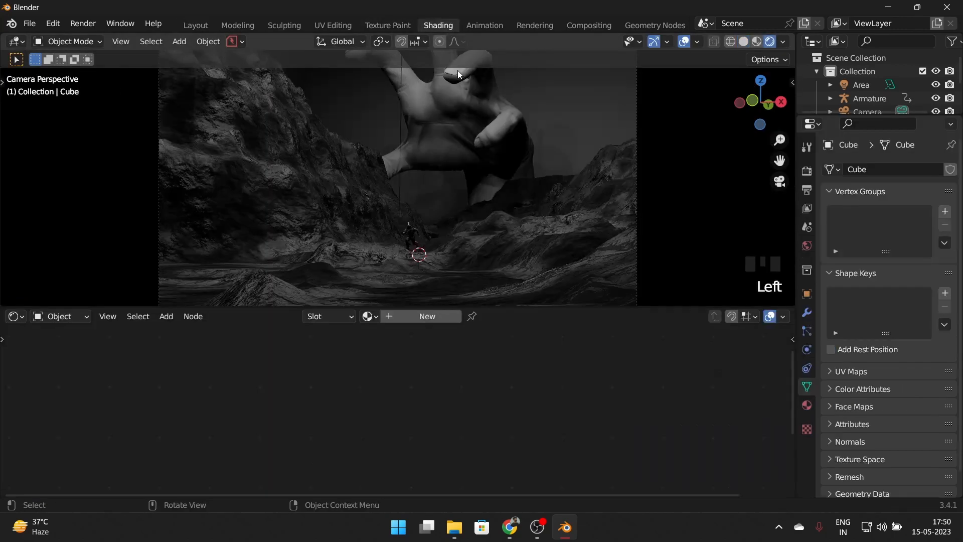
pyautogui.click(165, 316)
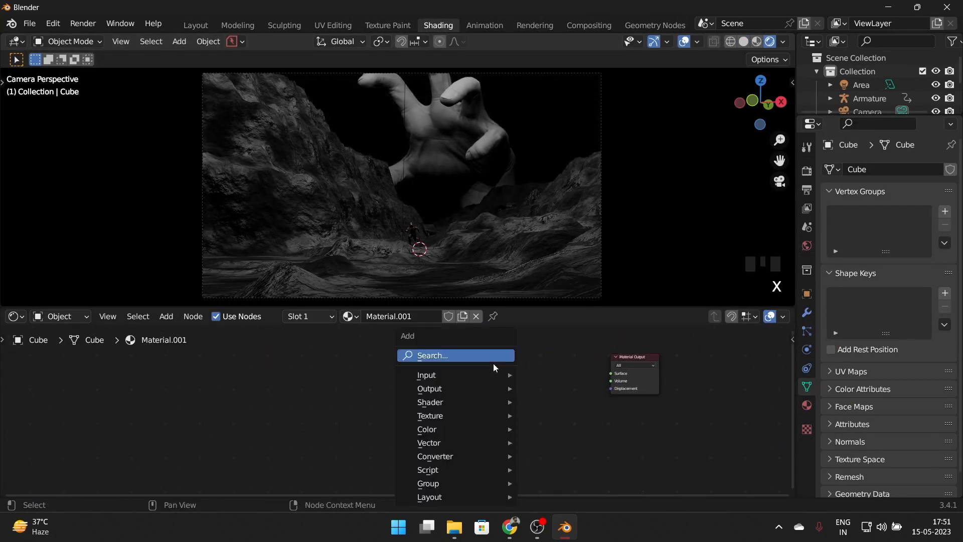
pyautogui.write('vol')
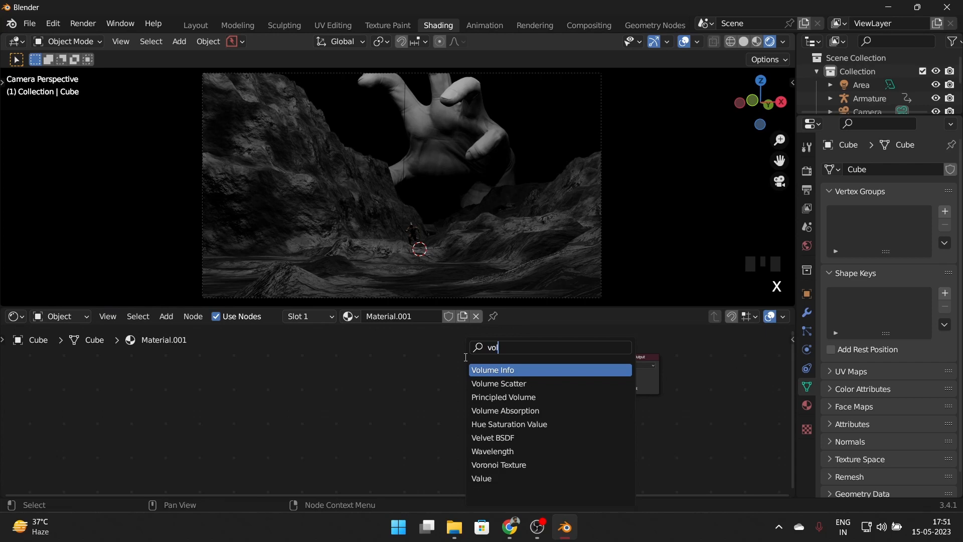
pyautogui.click(502, 397)
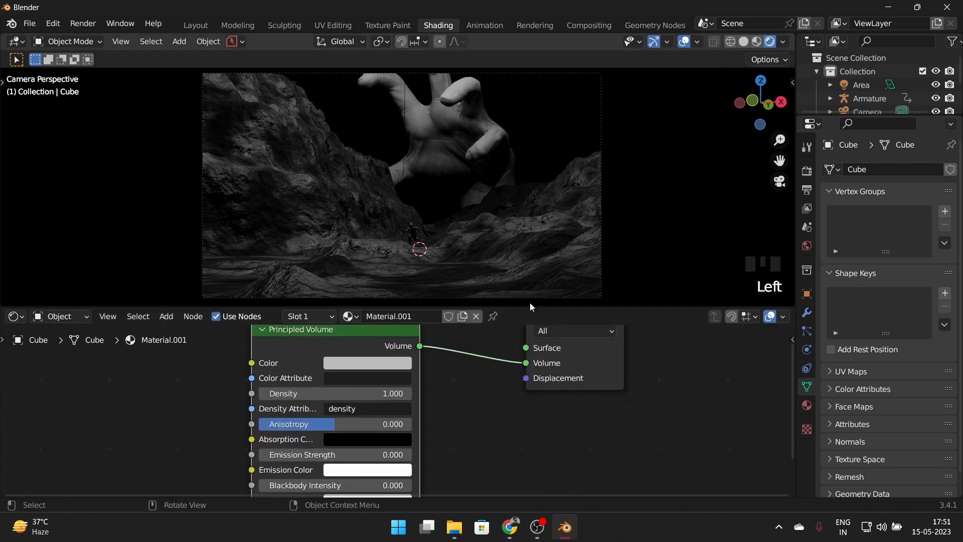
pyautogui.press('NUMPAD_0')
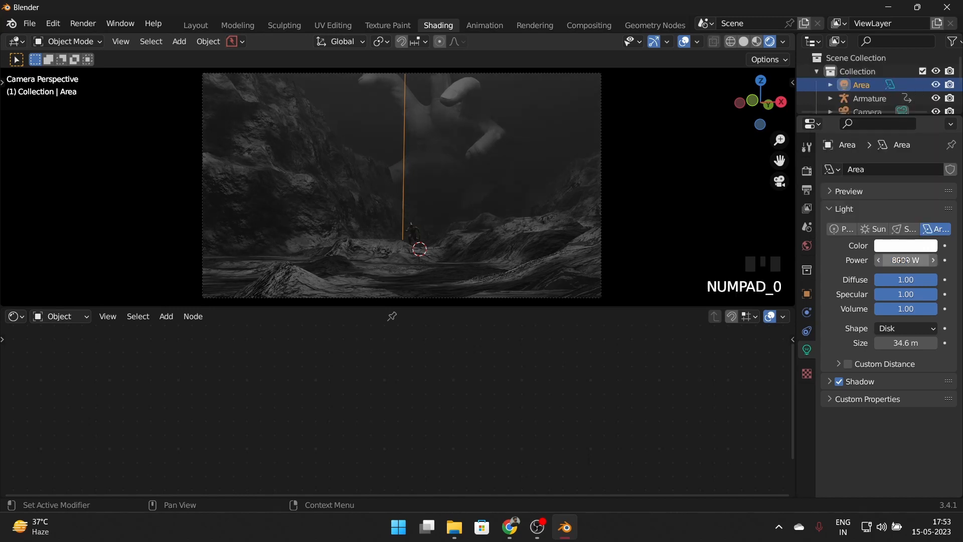
# Set the area light's colour to a pale blue at 8000 W power
pyautogui.click(905, 245)
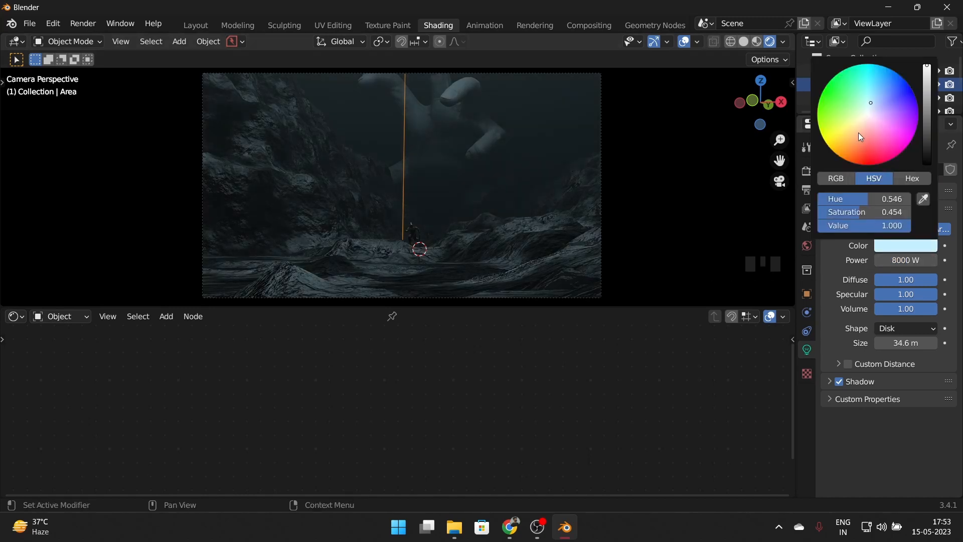